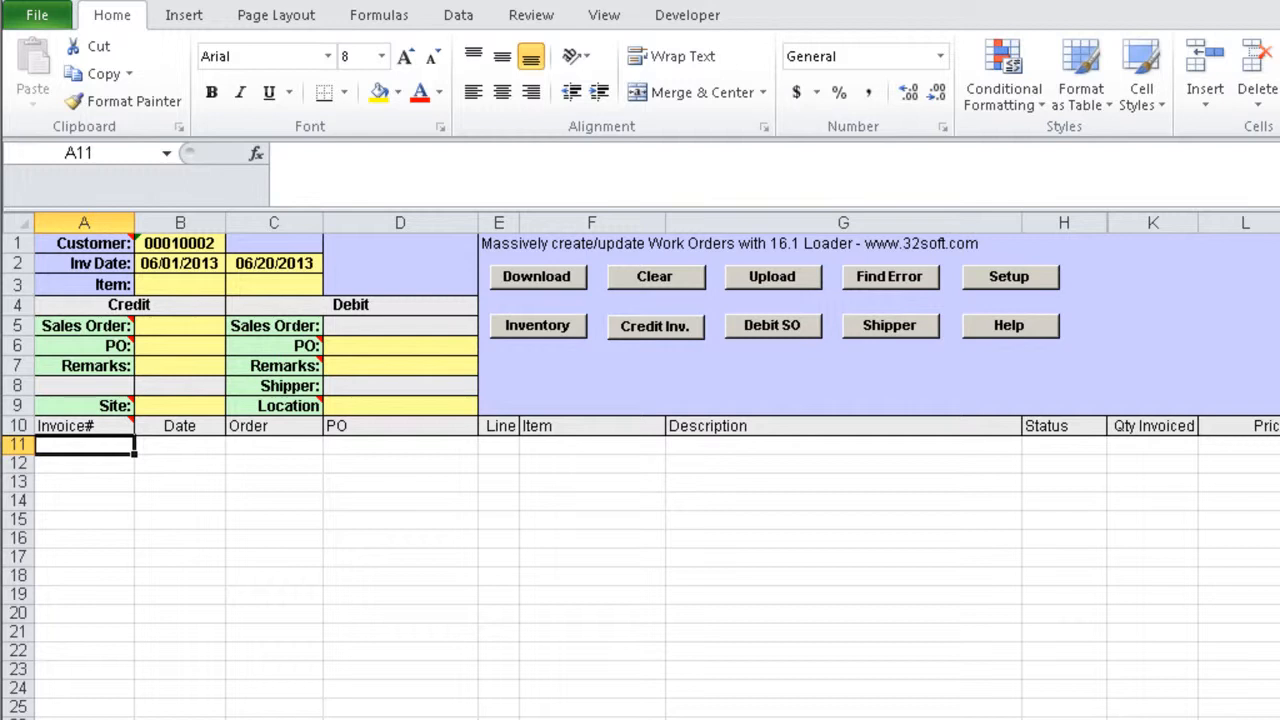
mouse_move(208, 305)
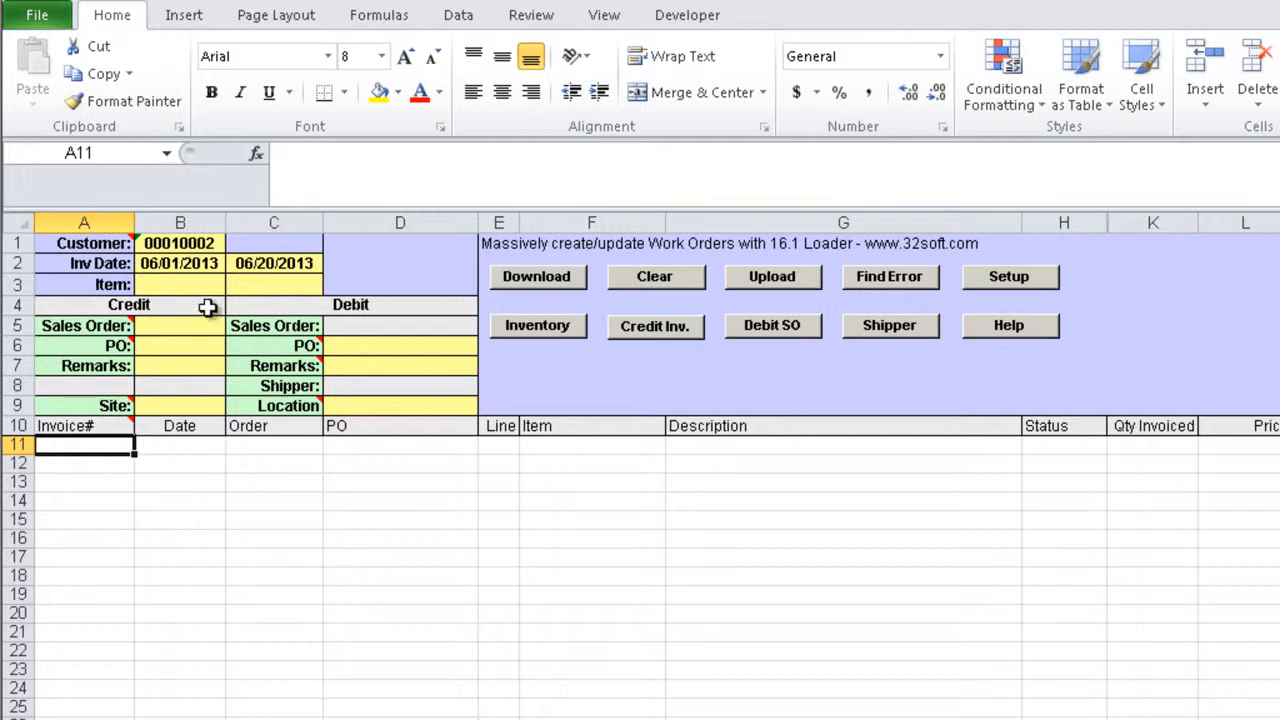
Step: Review the customer, date range and item header fields, then start downloading and sign in to QAD
left_click(180, 243)
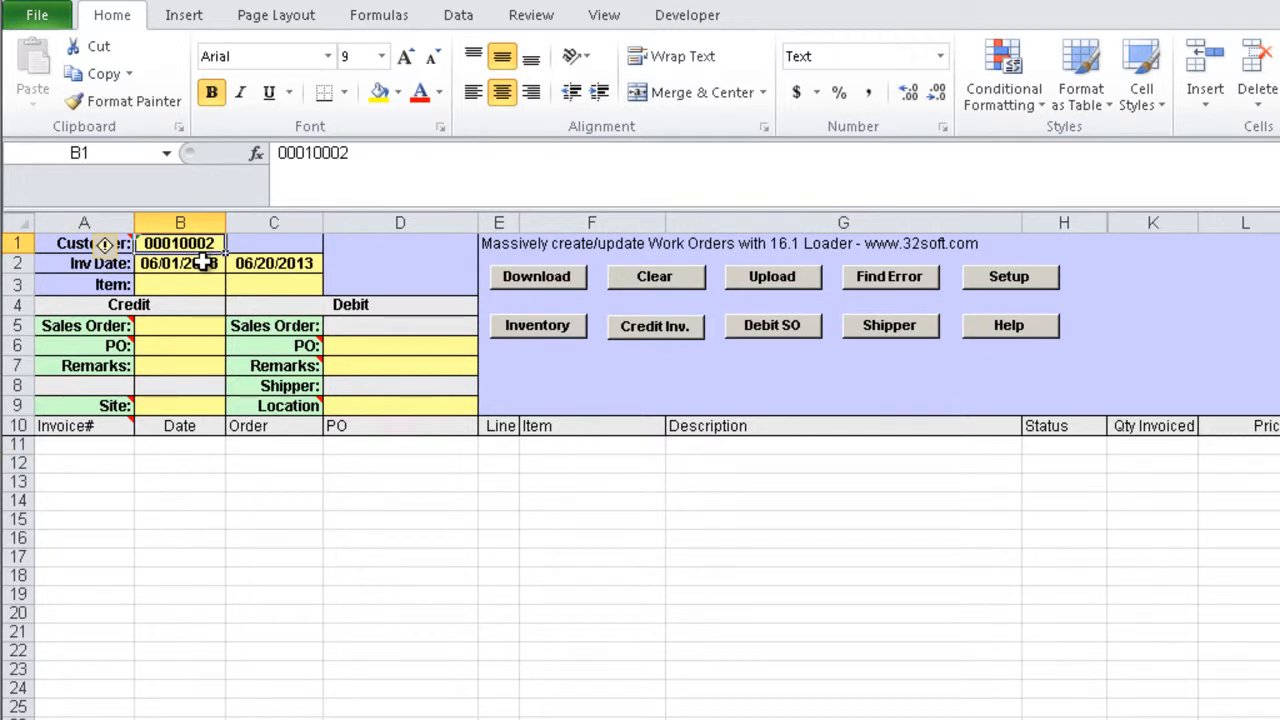
left_click(273, 263)
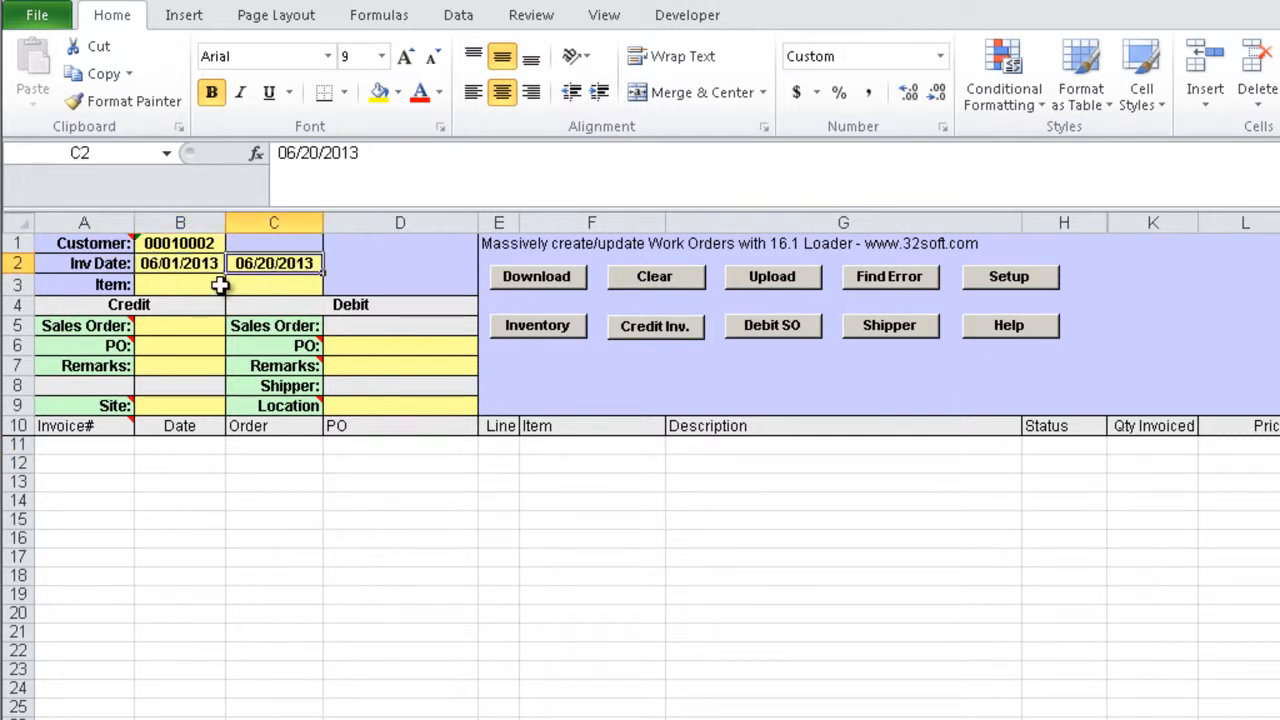
left_click(180, 284)
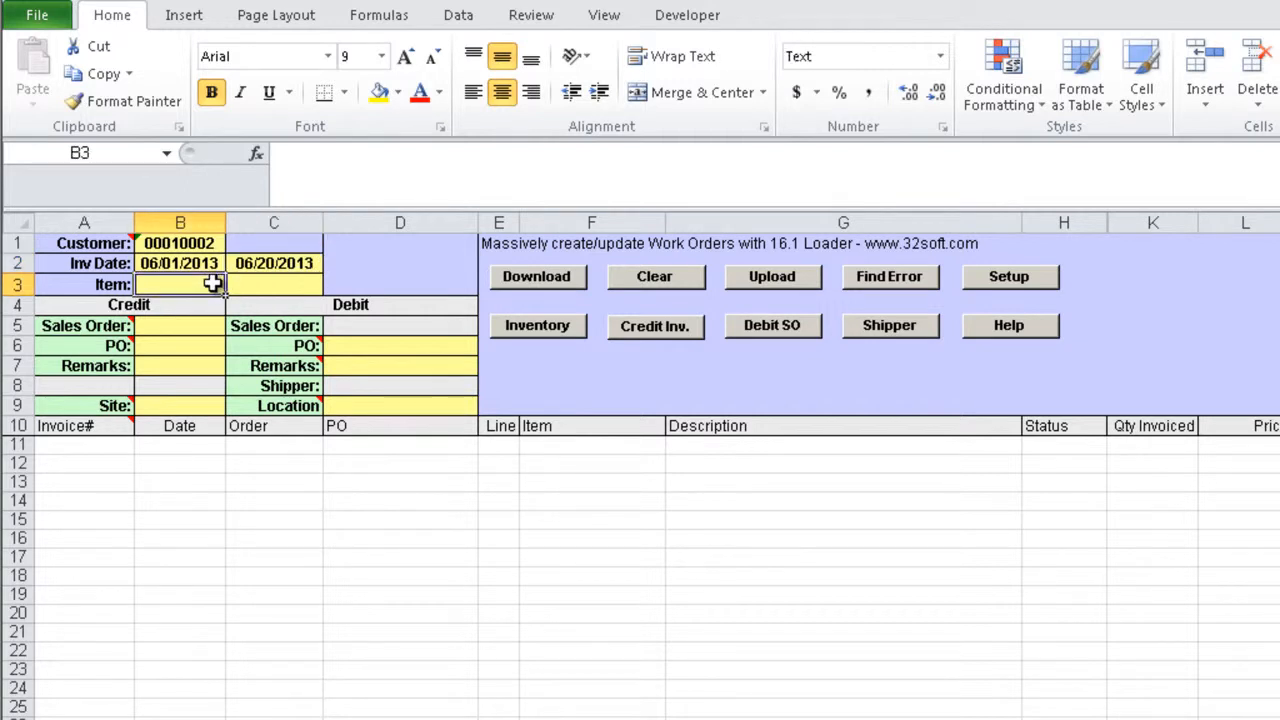
left_click(273, 284)
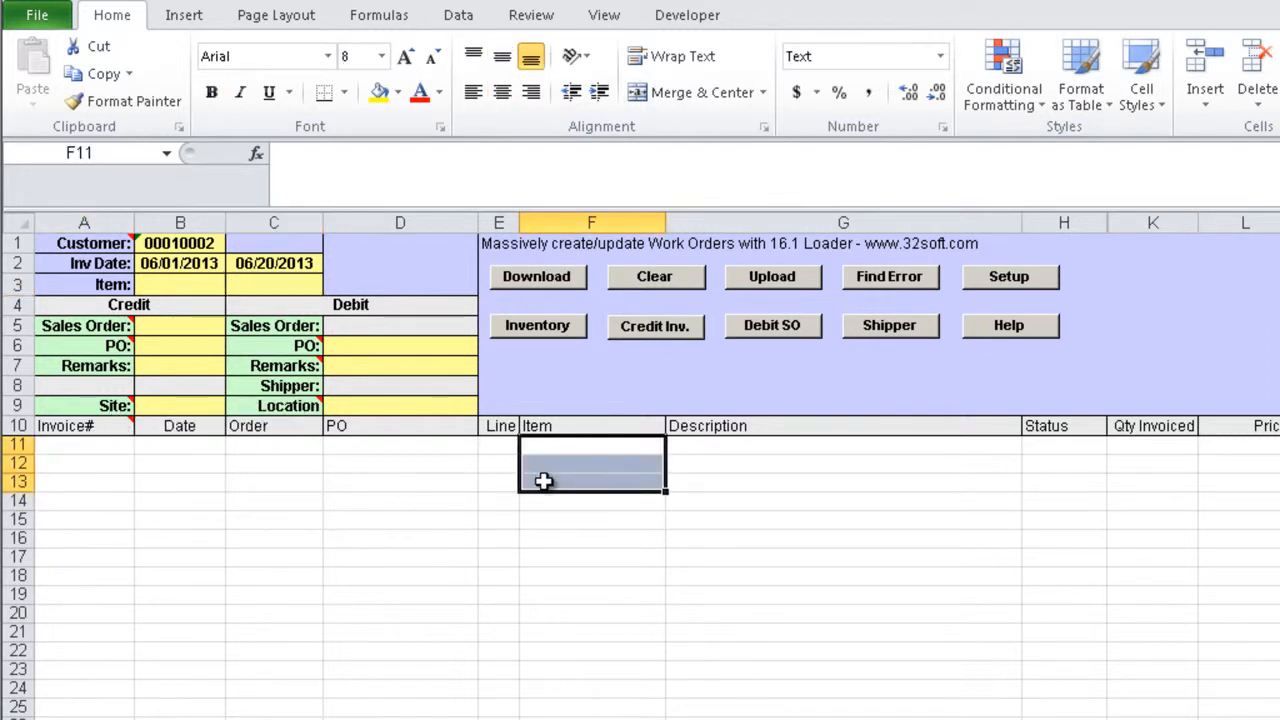
mouse_move(84, 452)
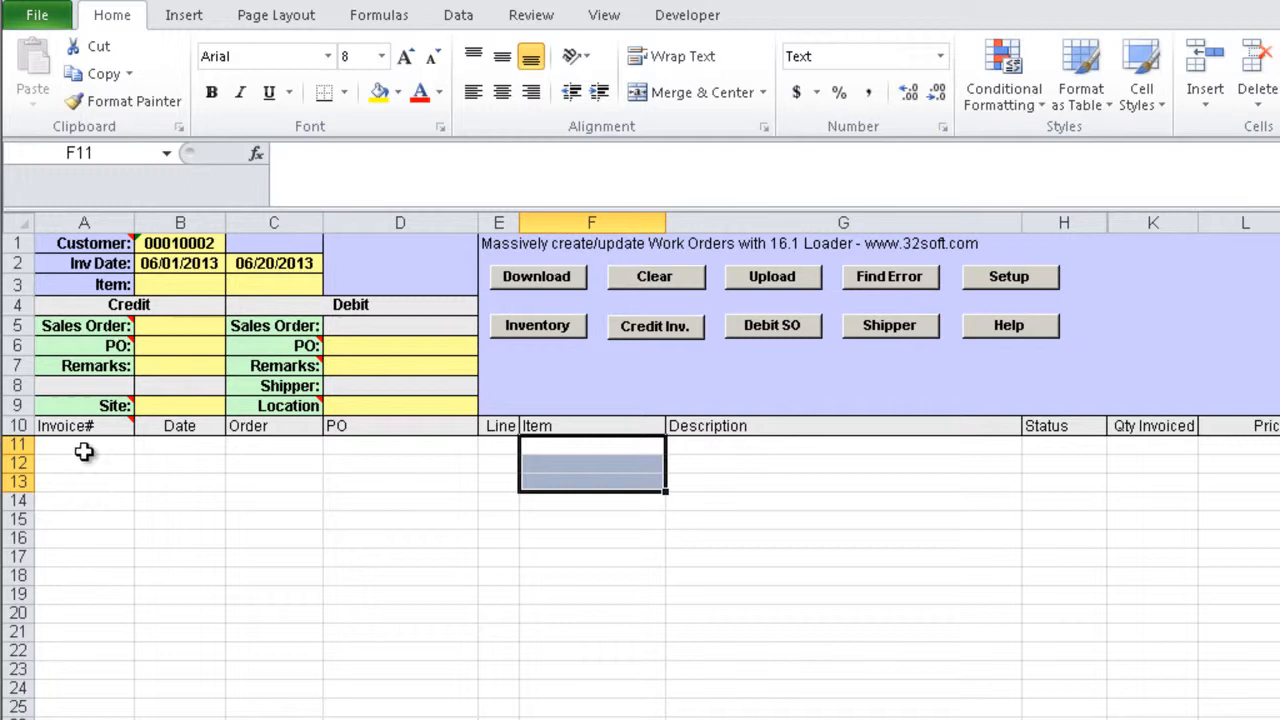
left_click(537, 276)
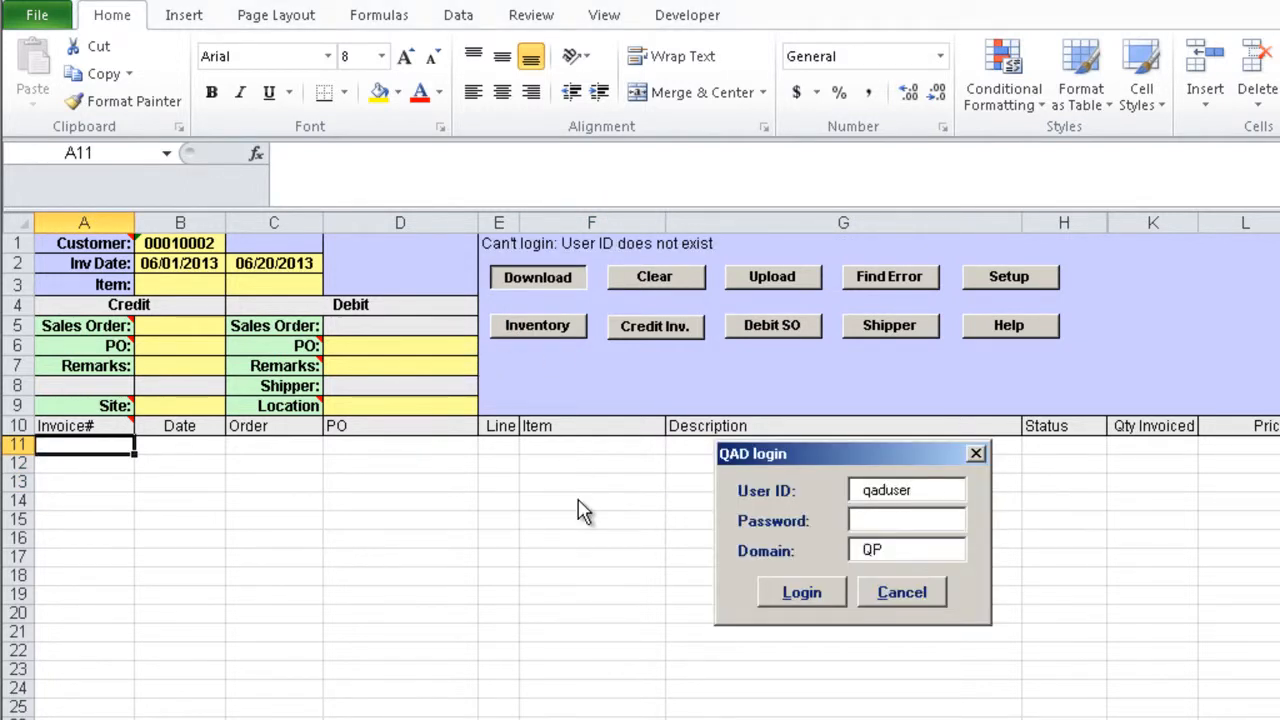
left_click(905, 490)
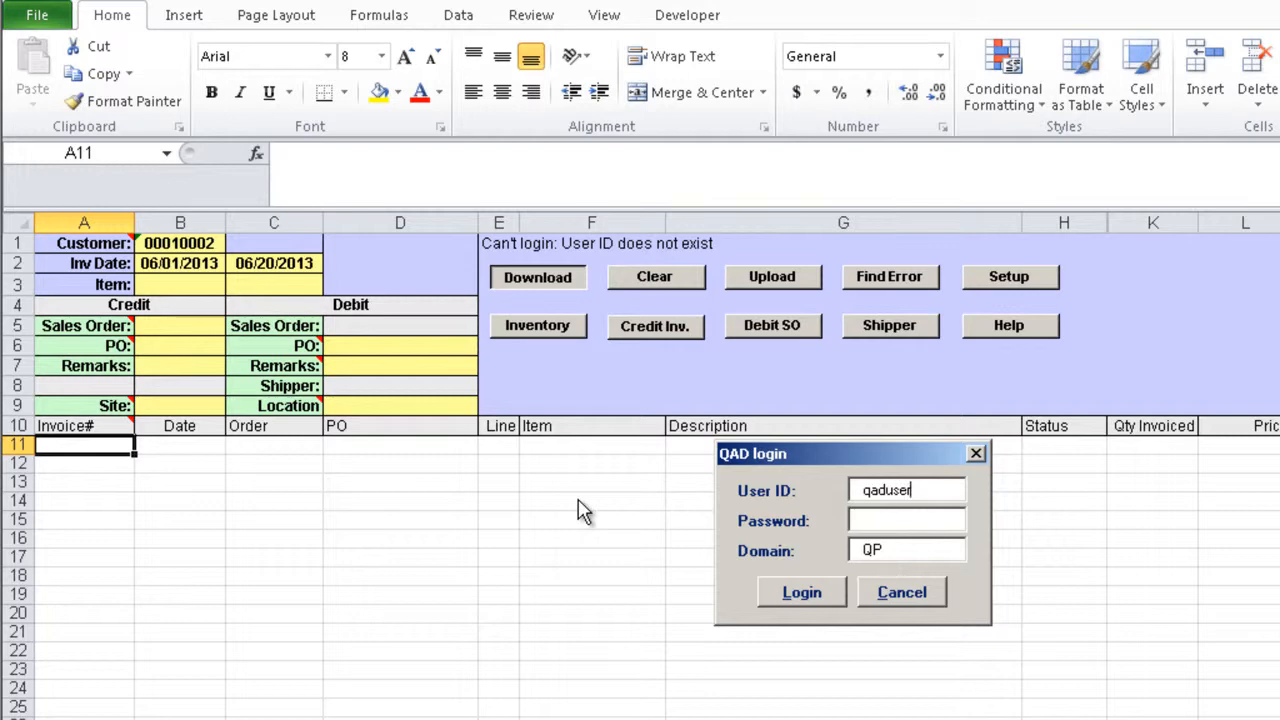
mouse_move(700, 607)
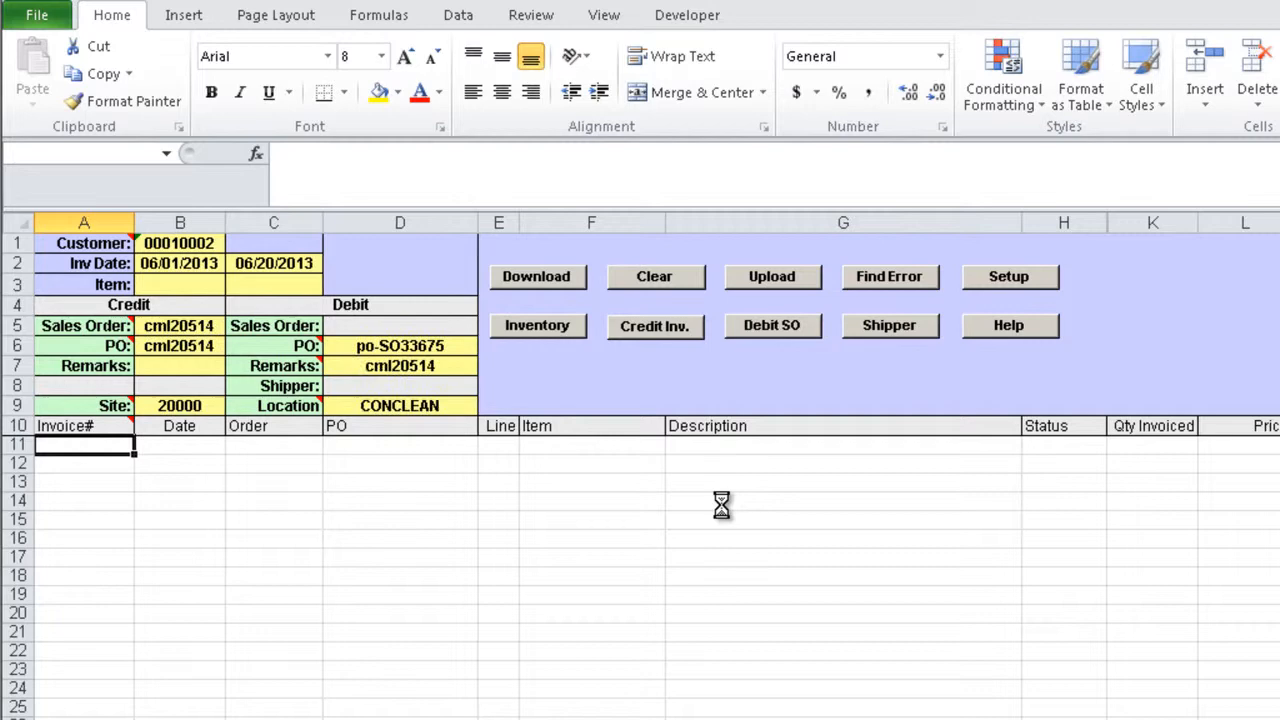
Step: Finish downloading the SO33675 invoice lines and review the Sales Order, PO and Location values
left_click(536, 276)
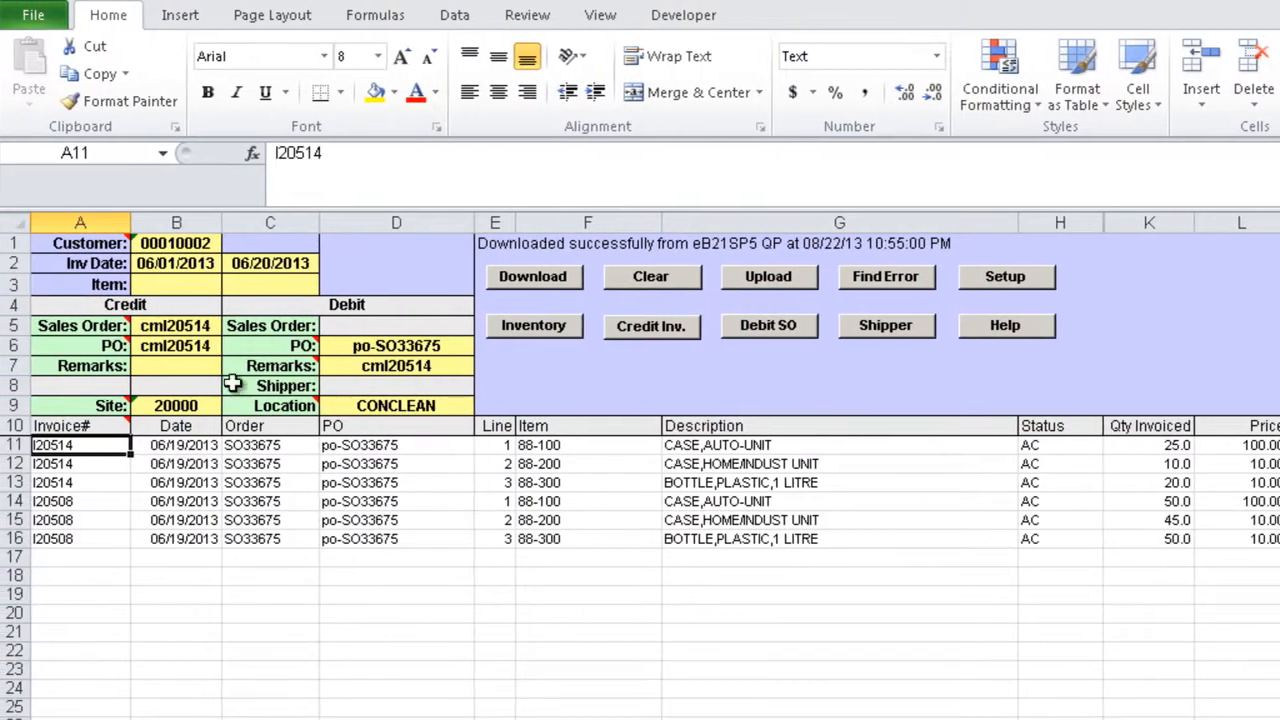
left_click(184, 325)
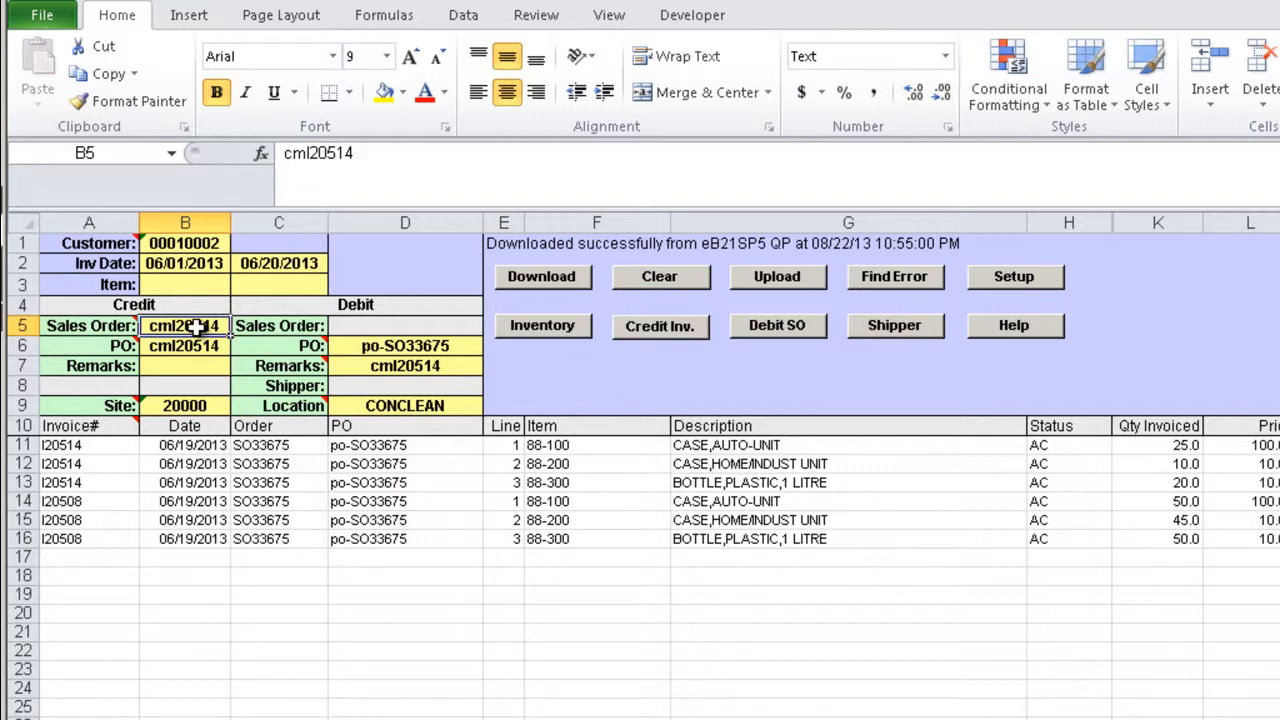
mouse_move(440, 368)
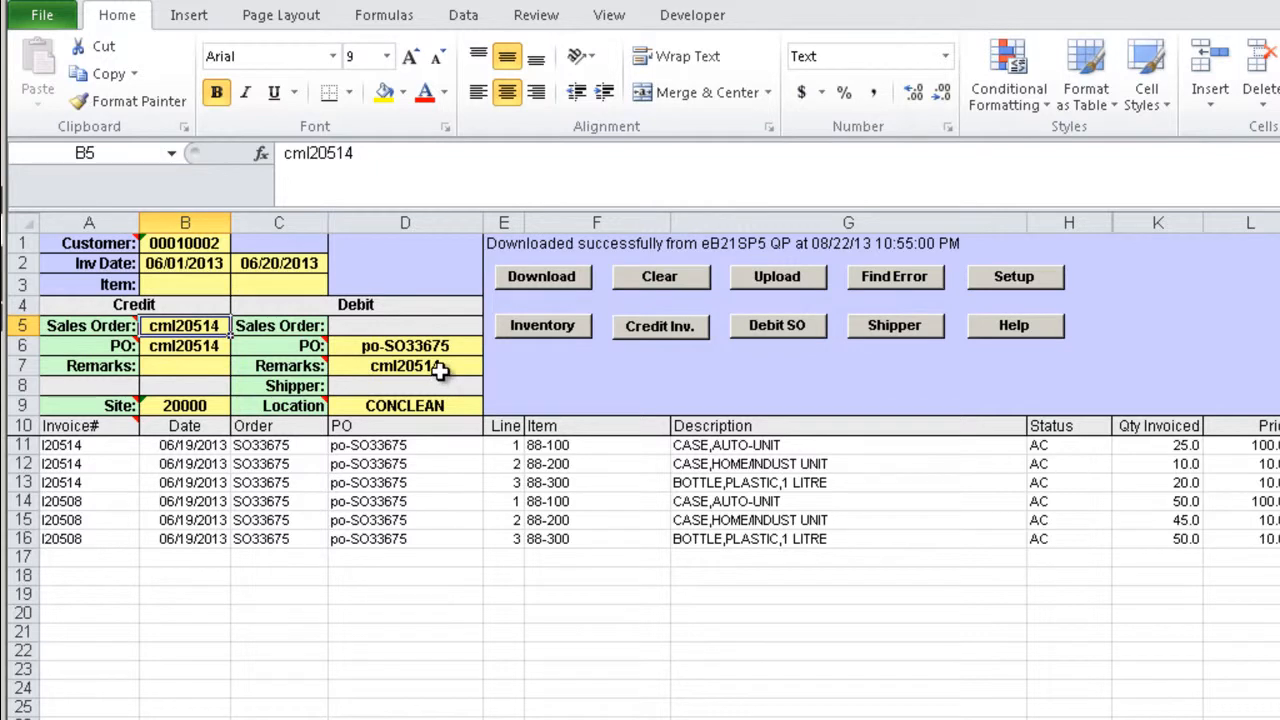
left_click(405, 345)
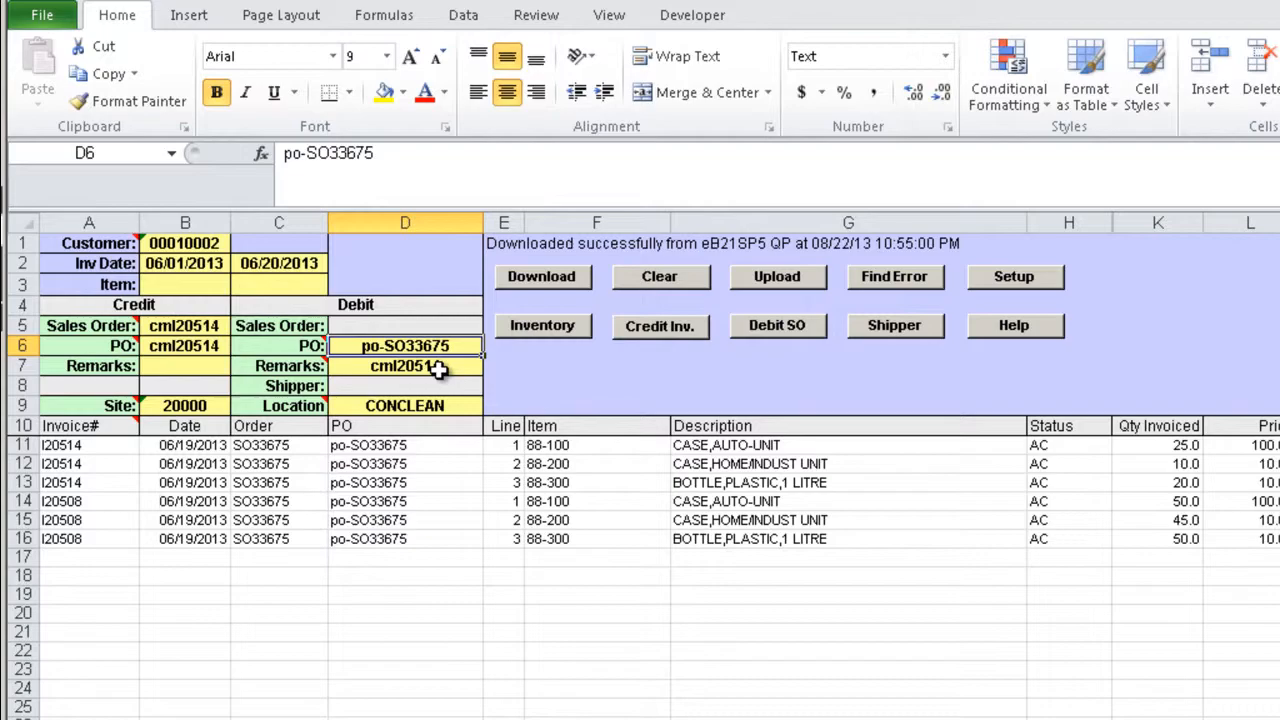
left_click(405, 405)
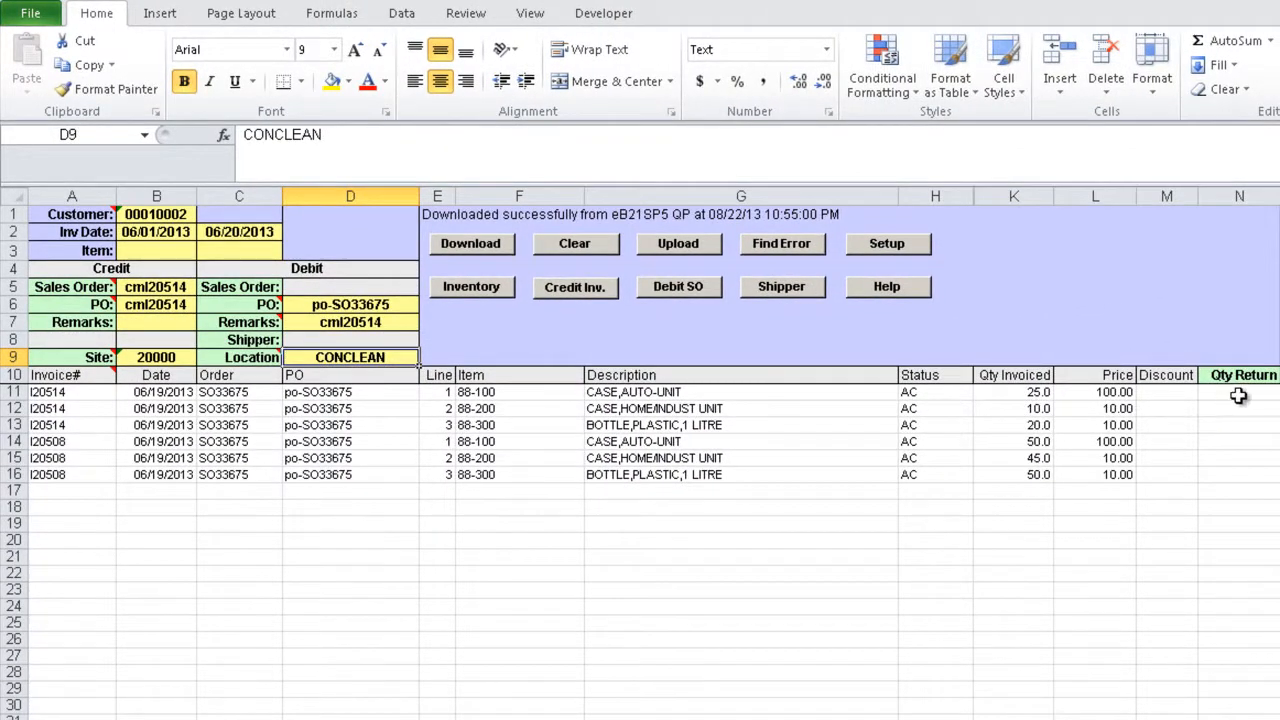
Step: Enter return quantity 1 and select the row 15 invoice number for editing
type("1.0")
left_click(1239, 475)
type("3")
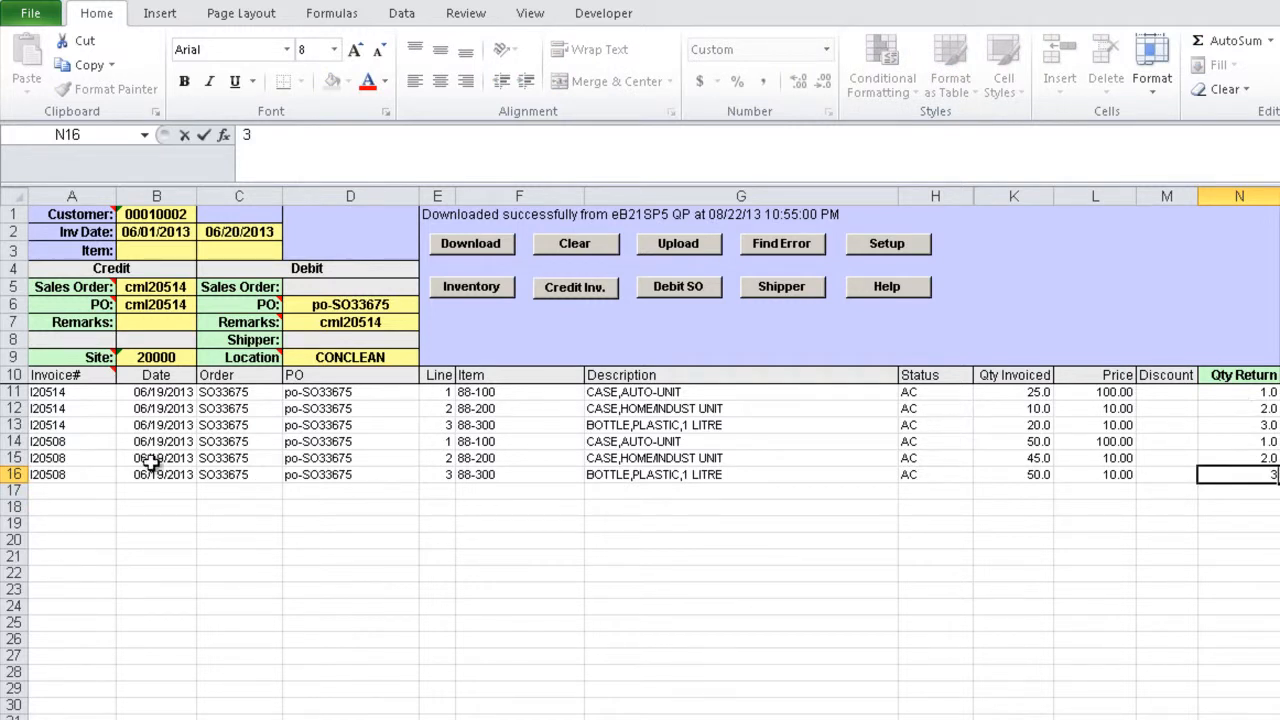
left_click(71, 474)
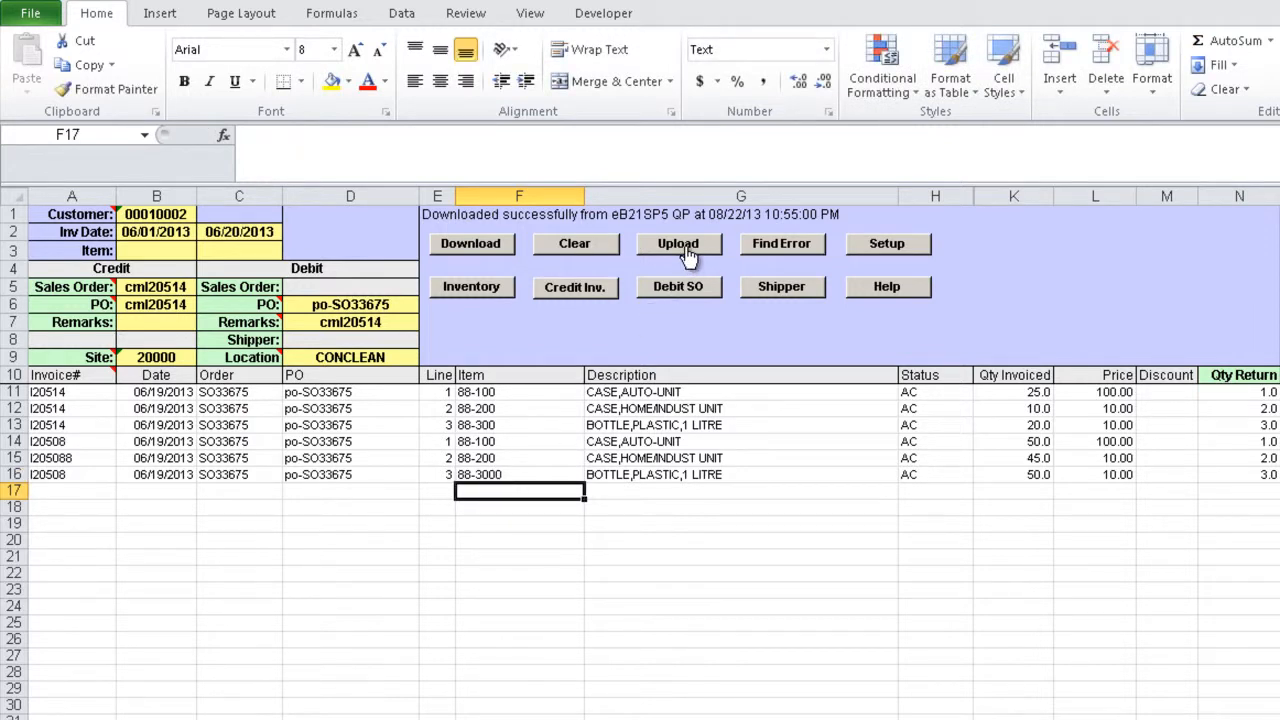
Step: Attempt the returns upload to QAD and dismiss the Status window's error report
left_click(678, 243)
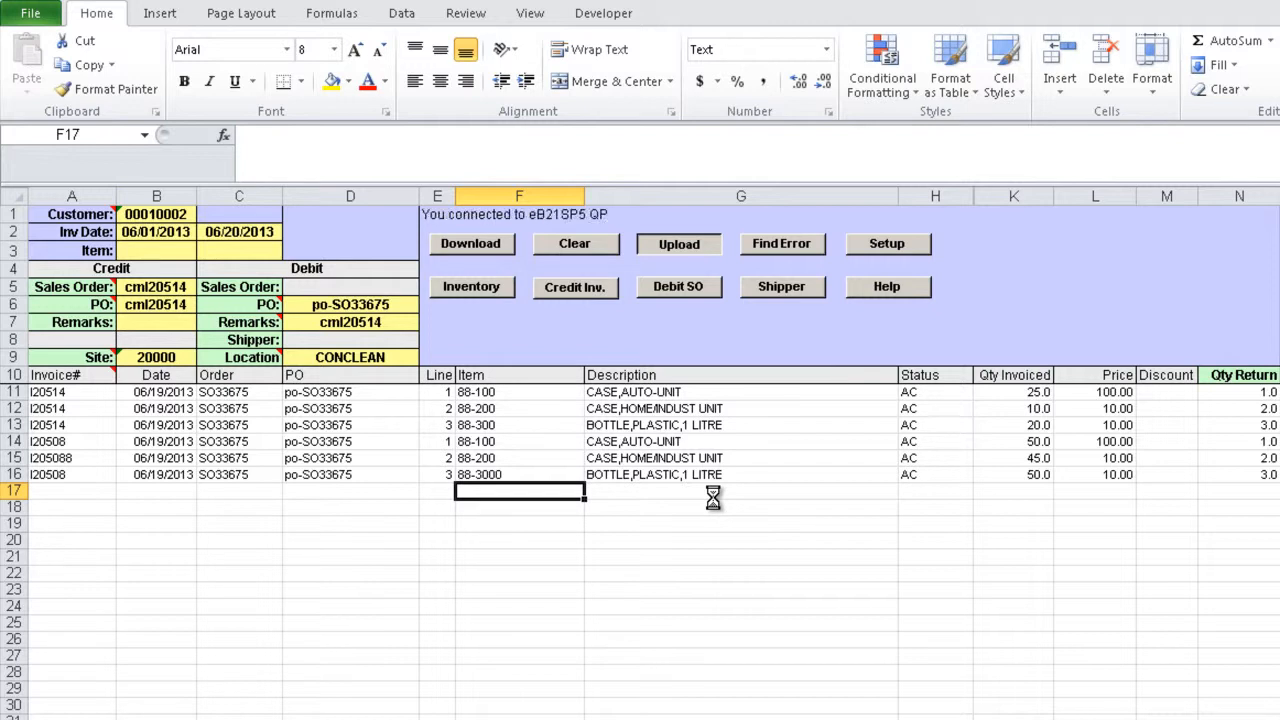
left_click(678, 243)
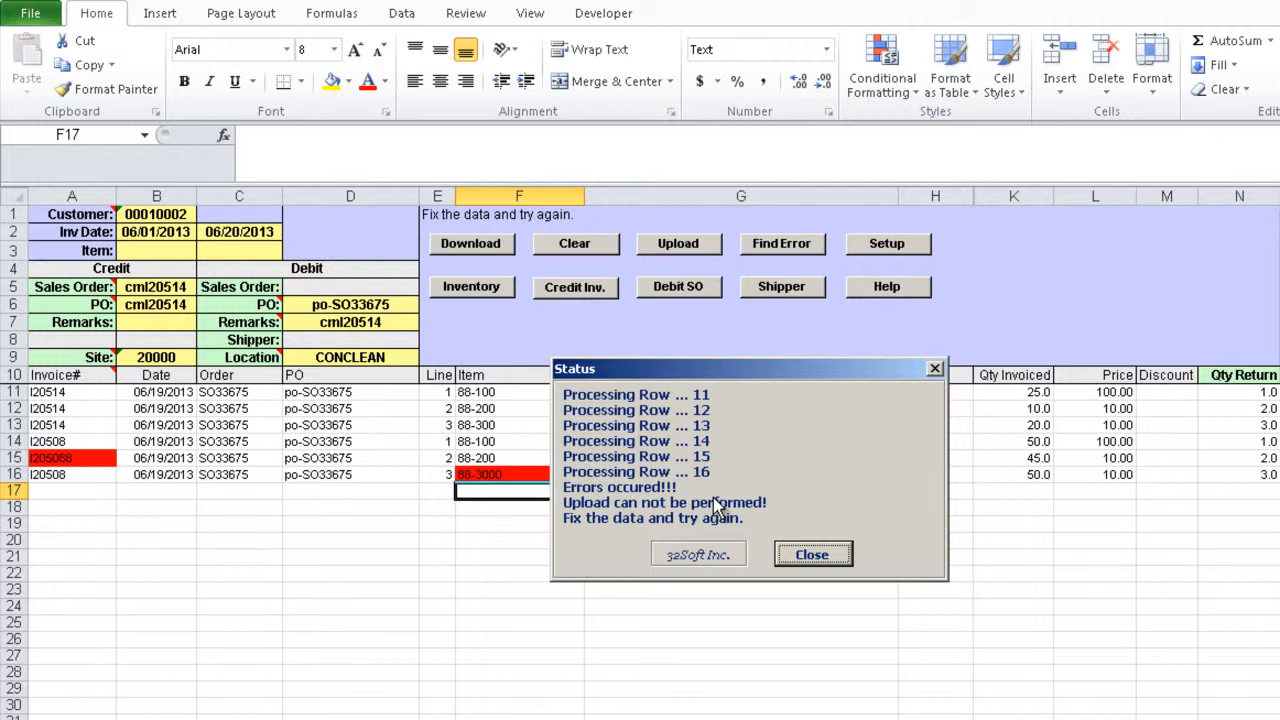
left_click(812, 554)
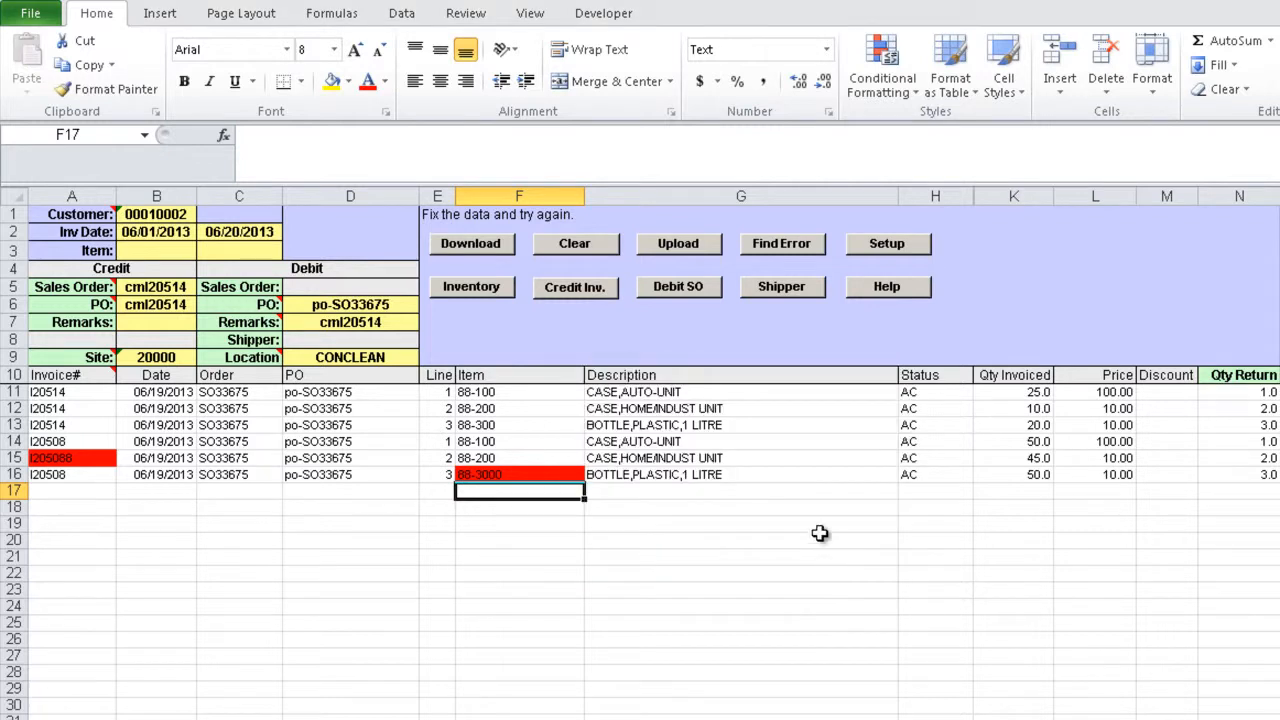
mouse_move(785, 250)
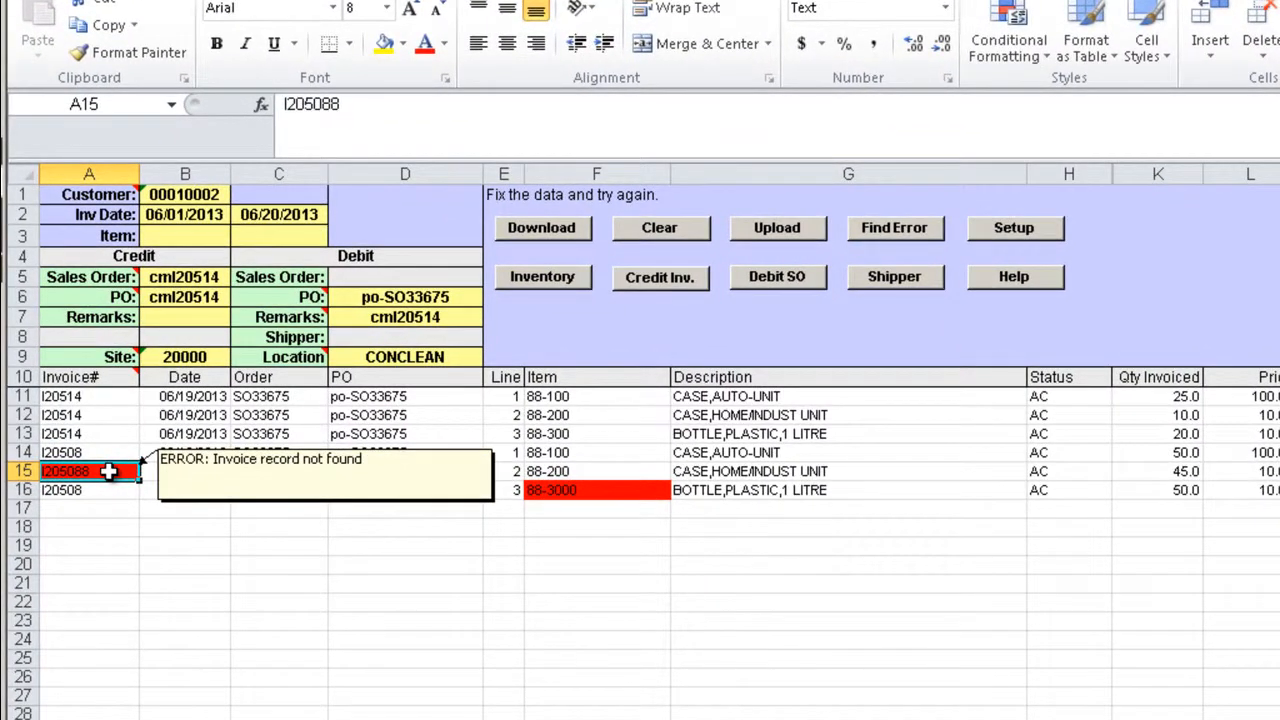
Step: Edit cell A15 to restore the invalid invoice number to I20508
double_click(88, 471)
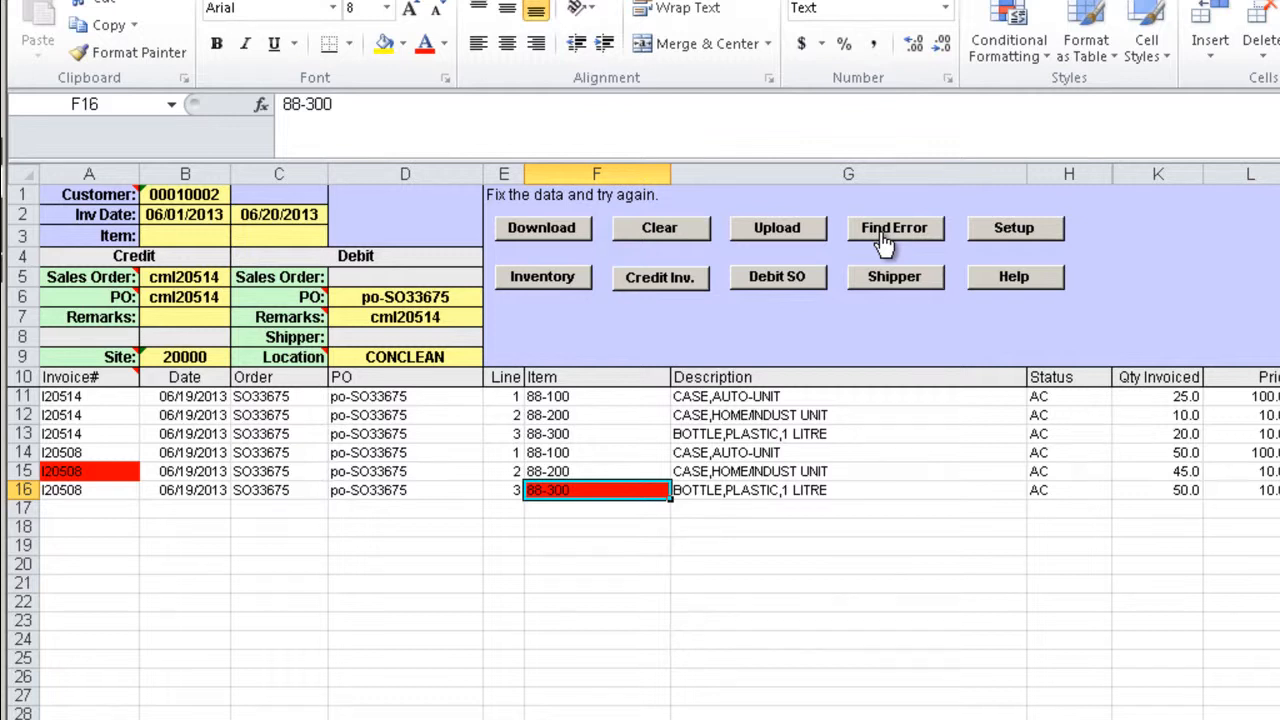
Step: Re-upload the corrected returns, creating debit order SO33756 and shipper 00000655, and close the confirmation
left_click(777, 227)
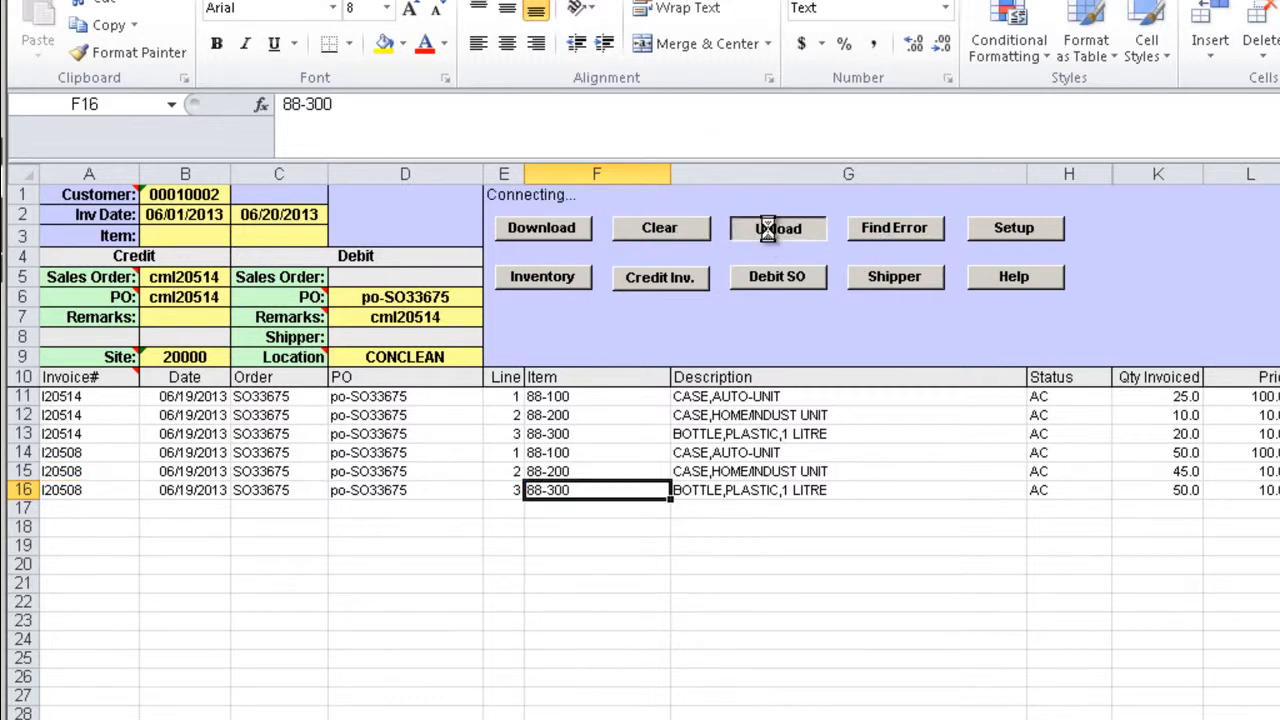
left_click(777, 227)
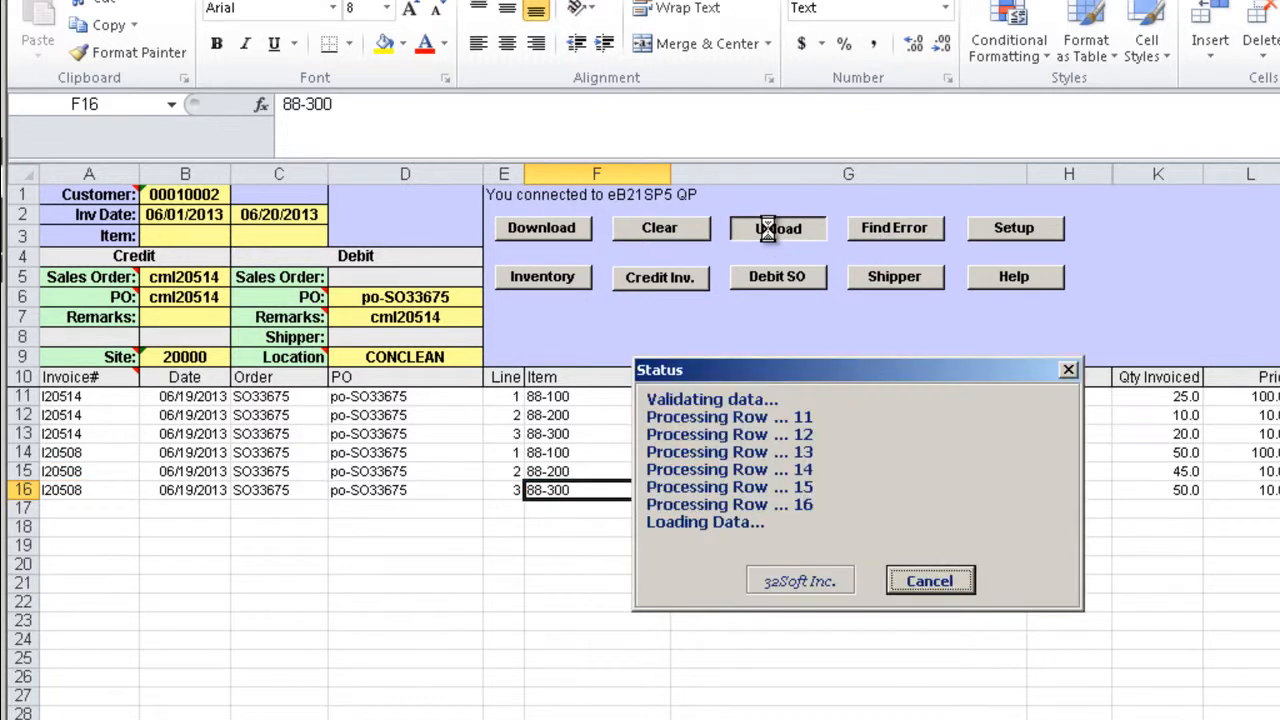
left_click(777, 227)
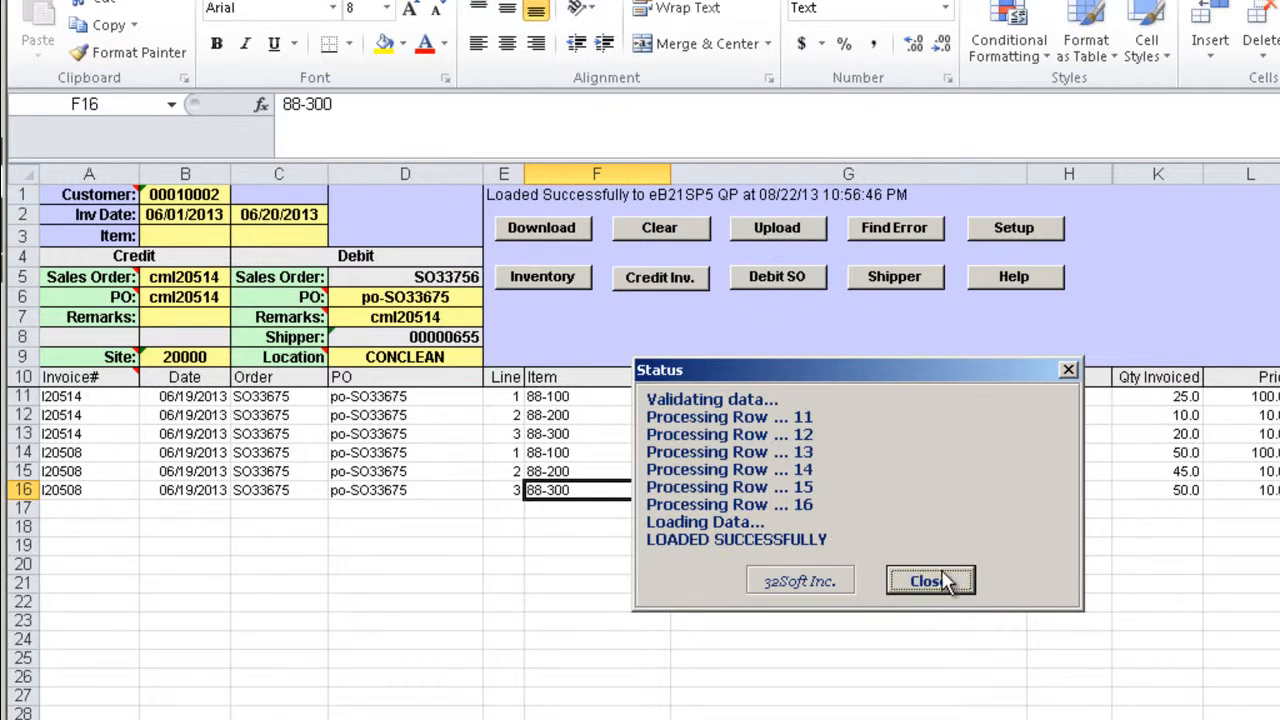
left_click(929, 581)
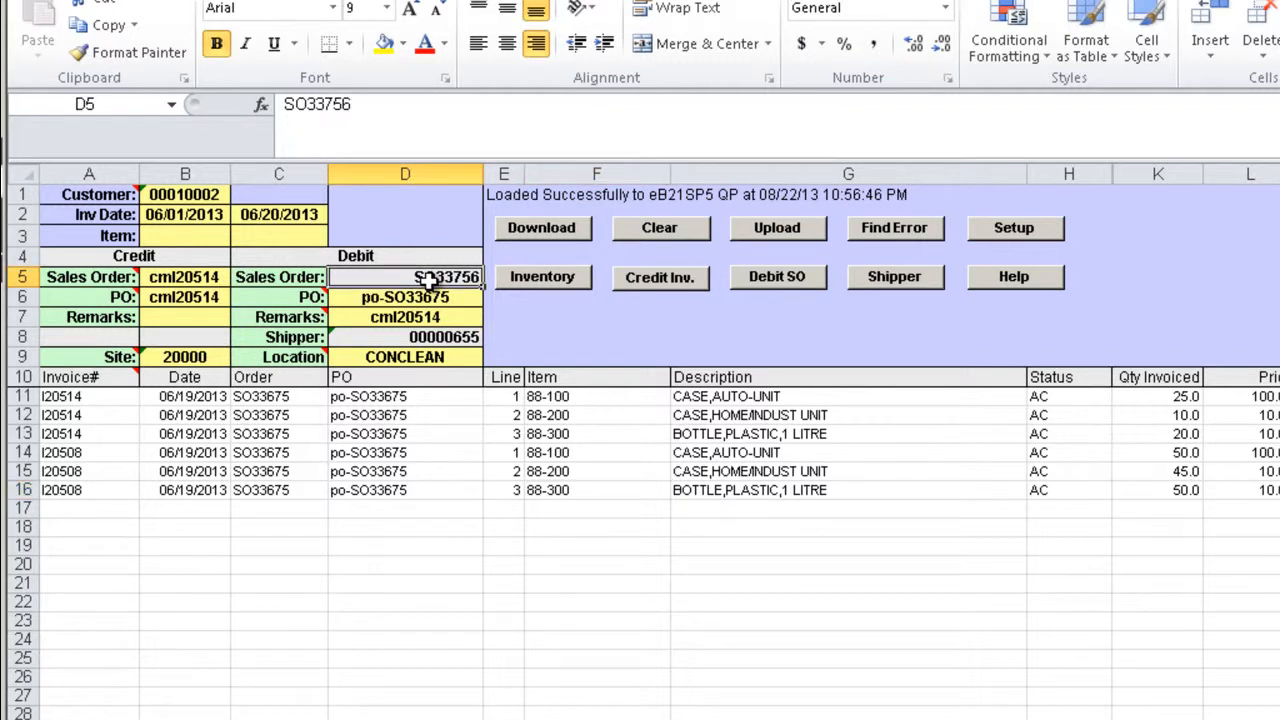
mouse_move(918, 302)
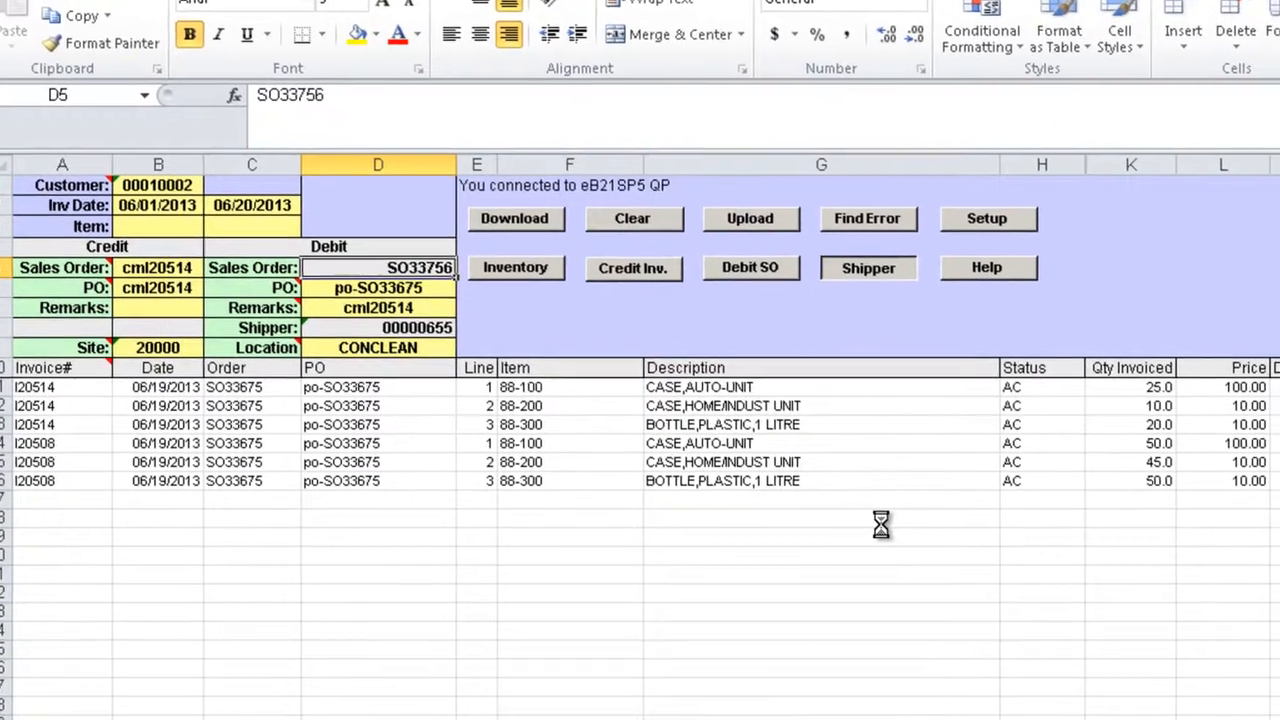
Step: Generate the shipper 00000655 report, scroll through its weight summary, and close it
left_click(514, 218)
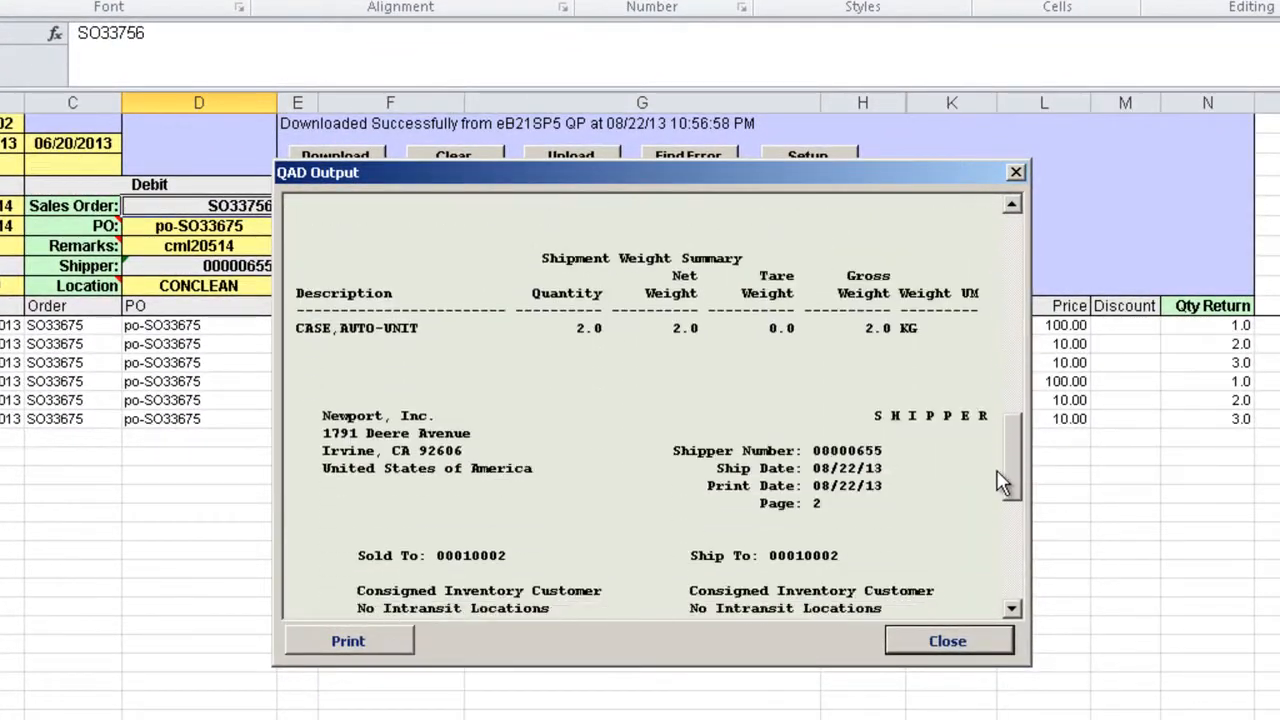
scroll("down", 3)
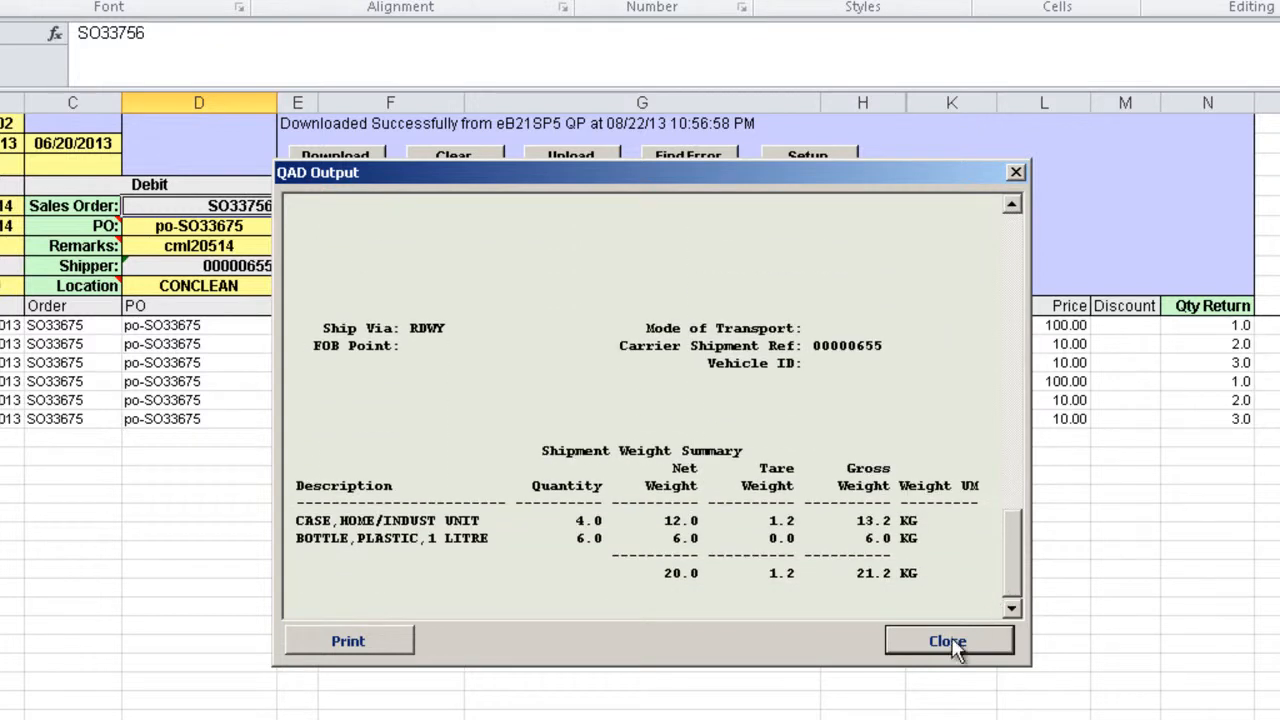
left_click(947, 641)
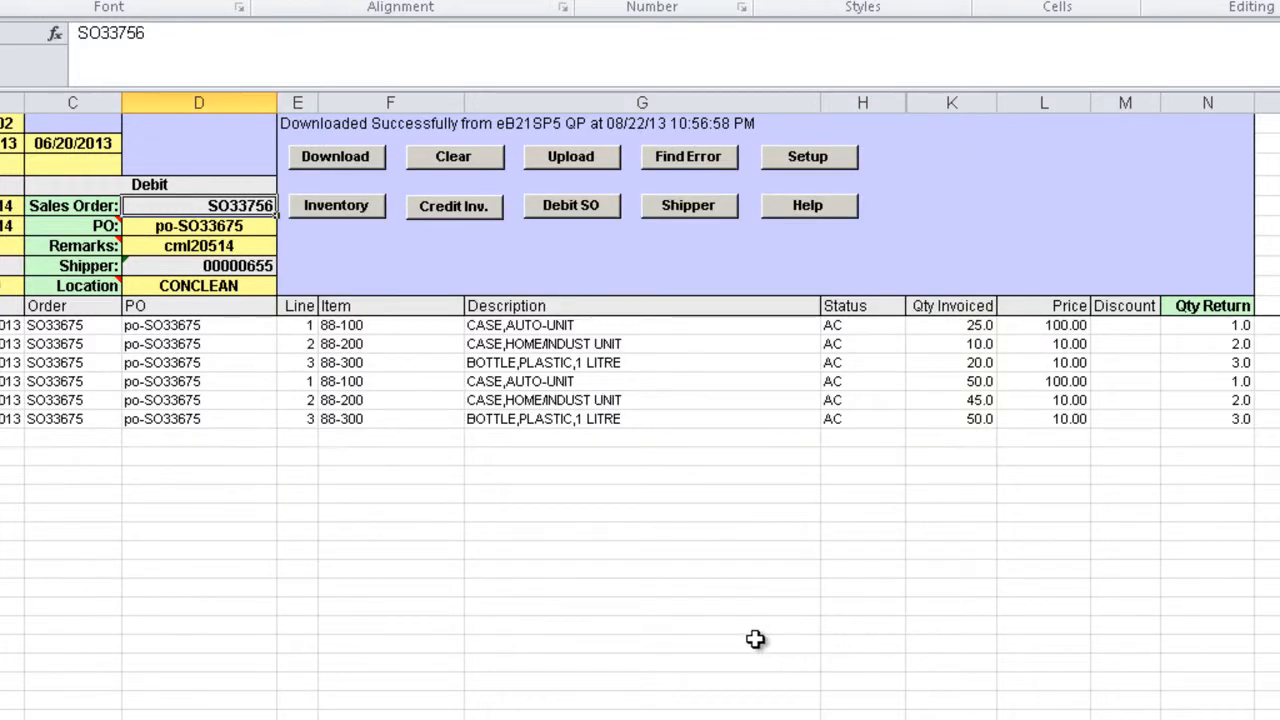
mouse_move(570, 428)
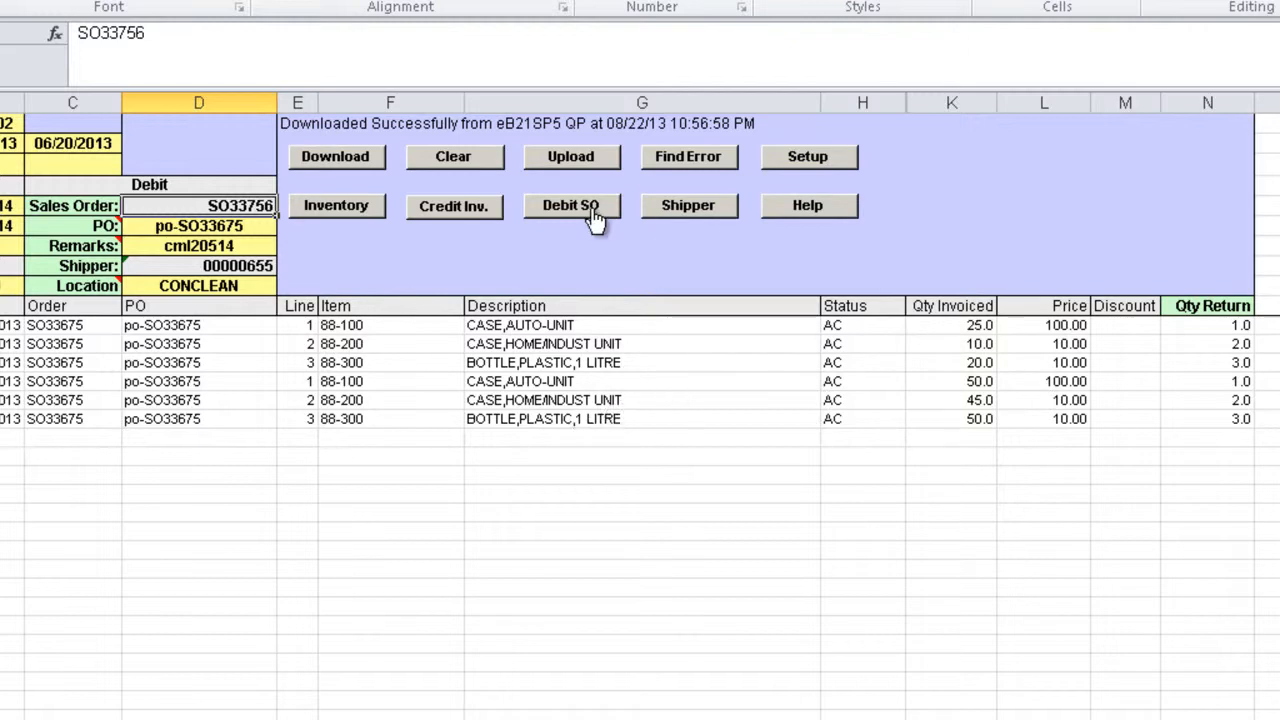
Step: Run the 7.15.1 sales order report for SO33756 and close it after reviewing
left_click(571, 205)
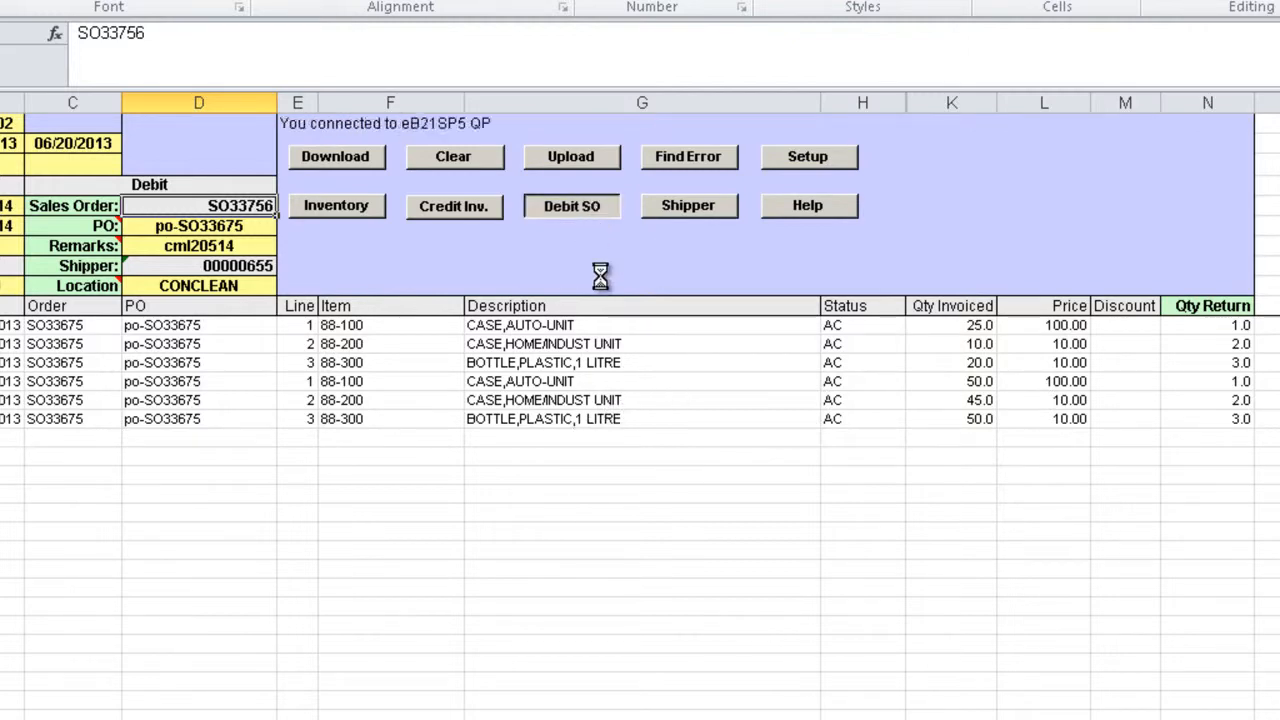
left_click(335, 156)
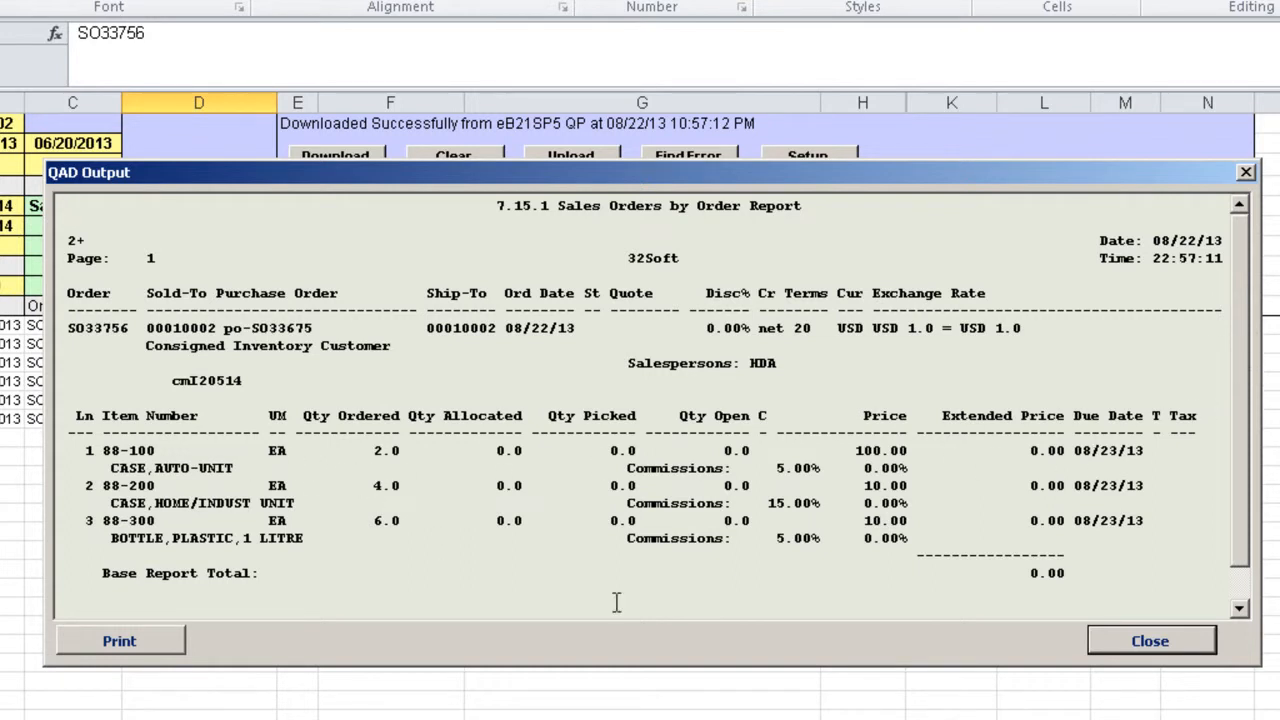
left_click(1149, 641)
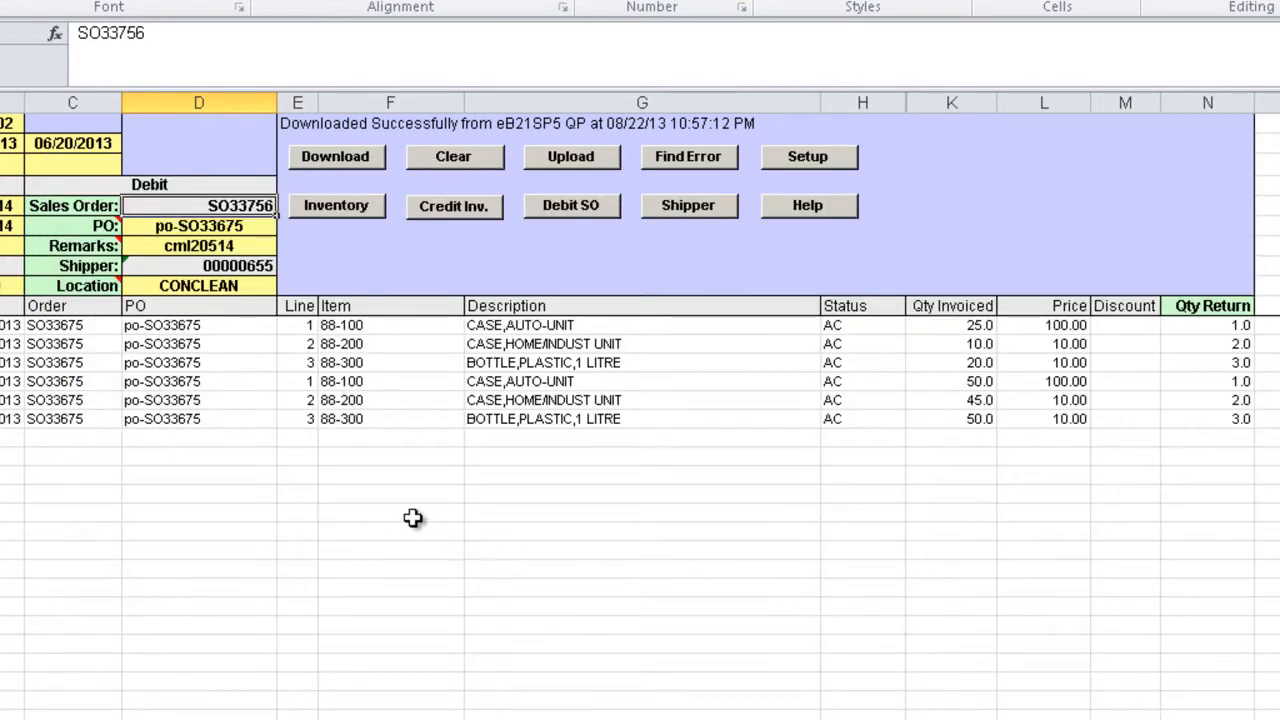
mouse_move(451, 477)
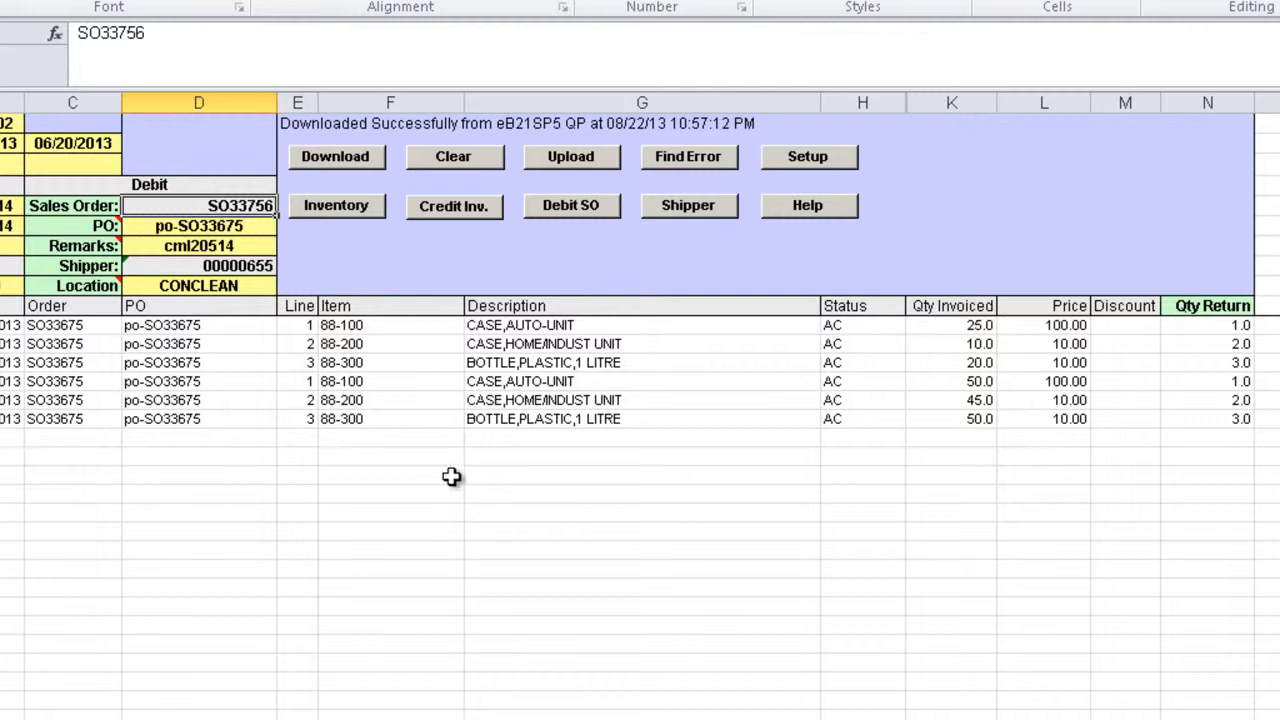
mouse_move(480, 230)
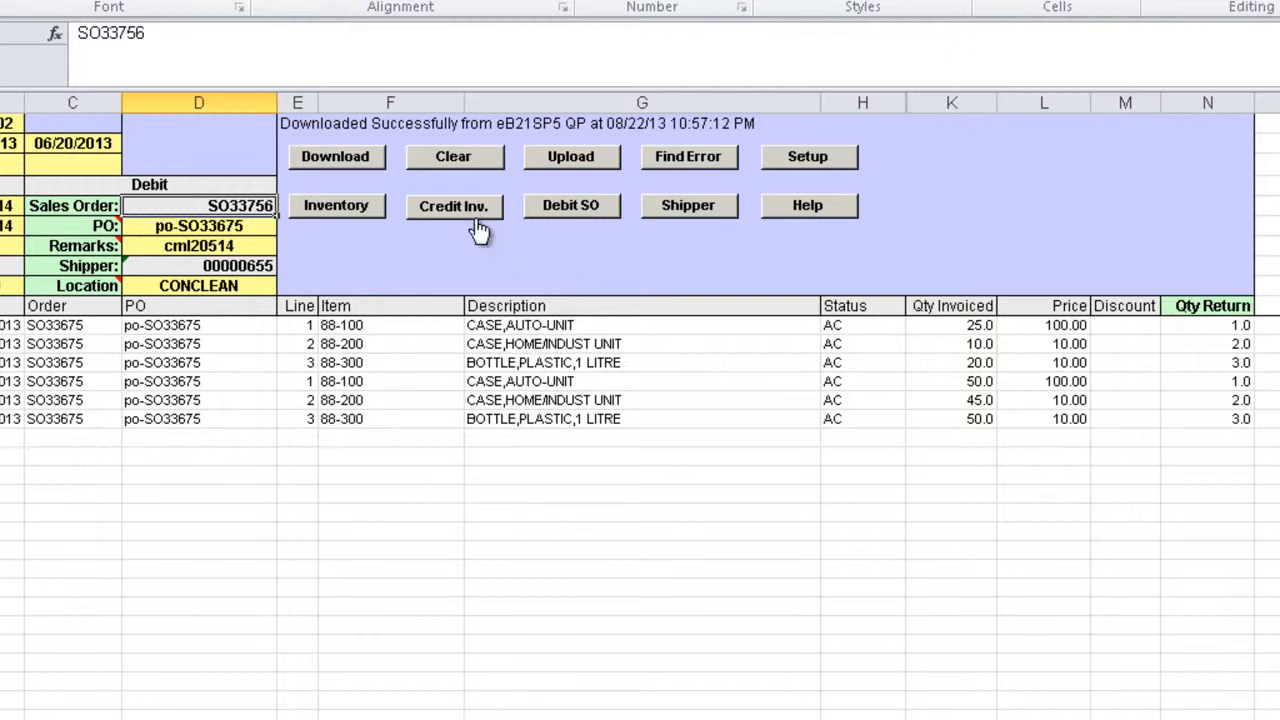
Step: Pull the 7.13.2 pending invoice register with negative lines totalling -300, then close it
left_click(453, 206)
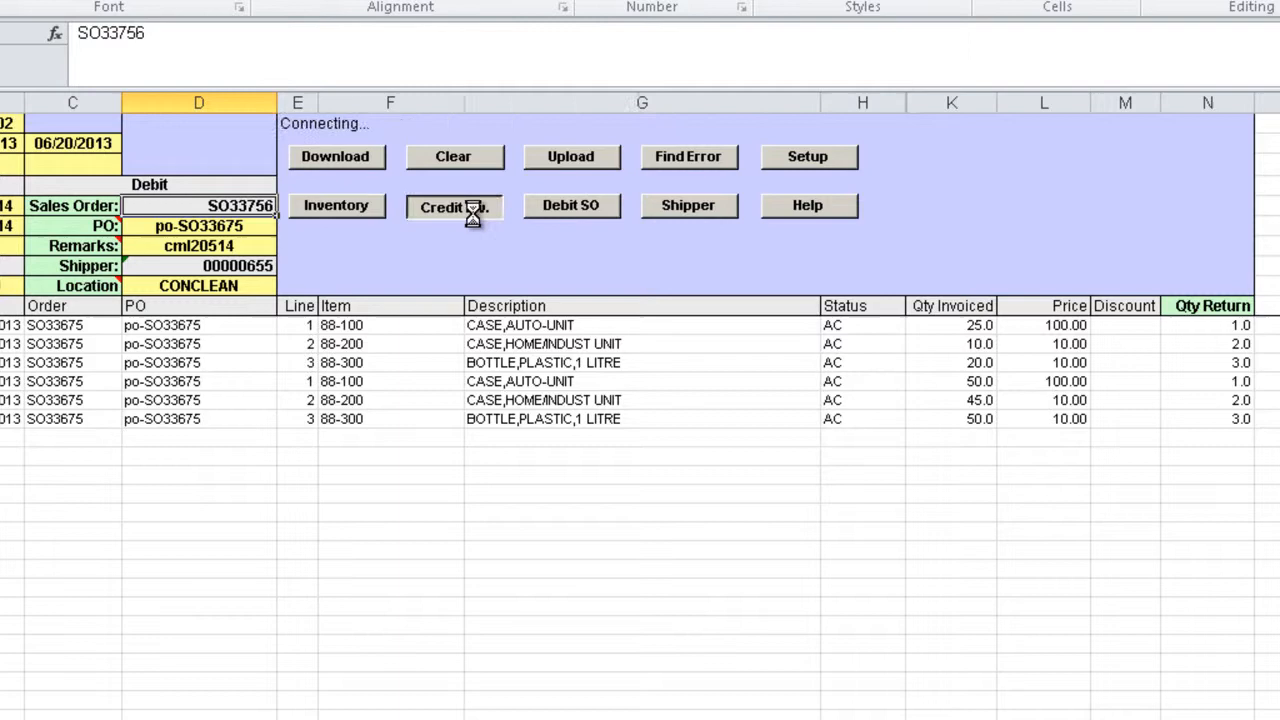
left_click(453, 205)
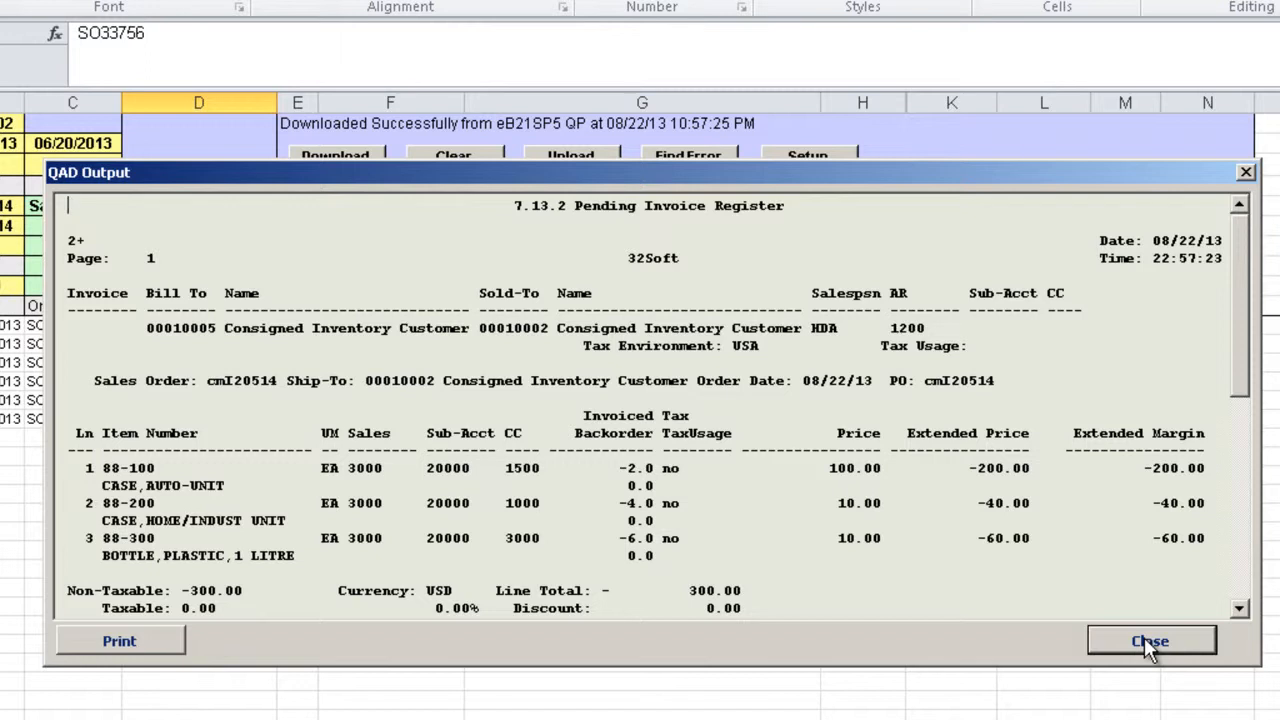
left_click(1150, 641)
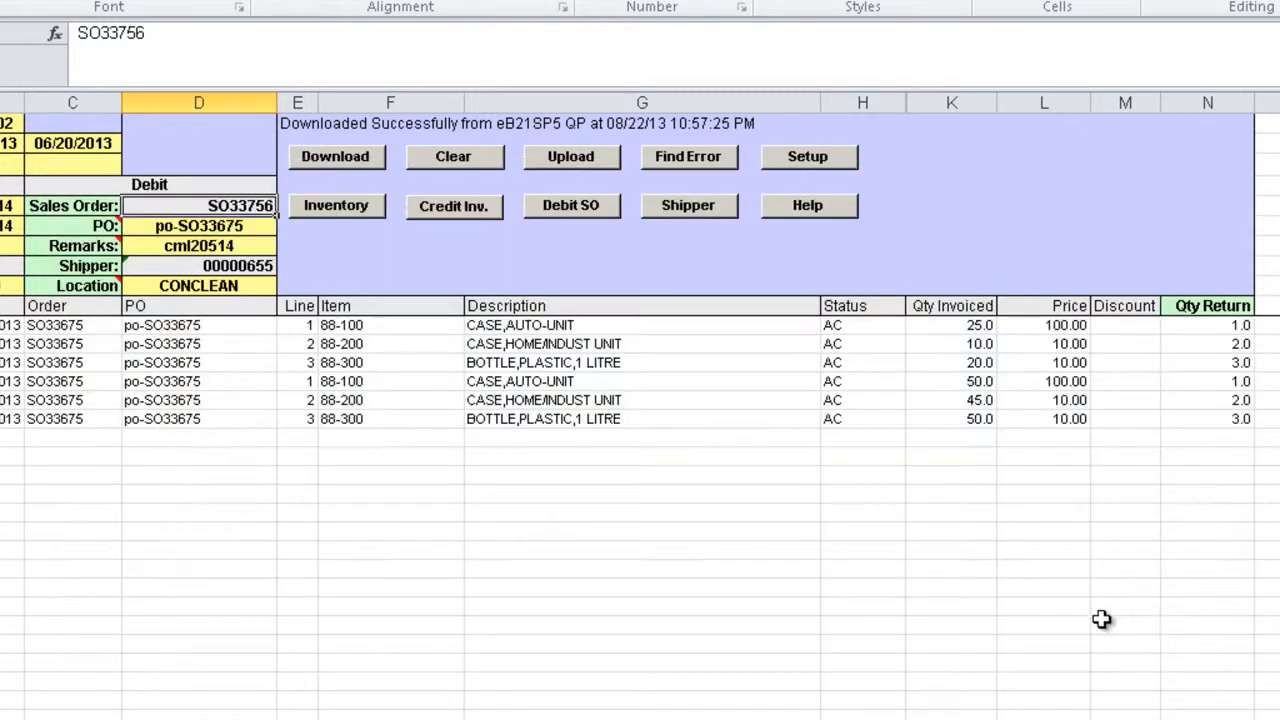
mouse_move(311, 511)
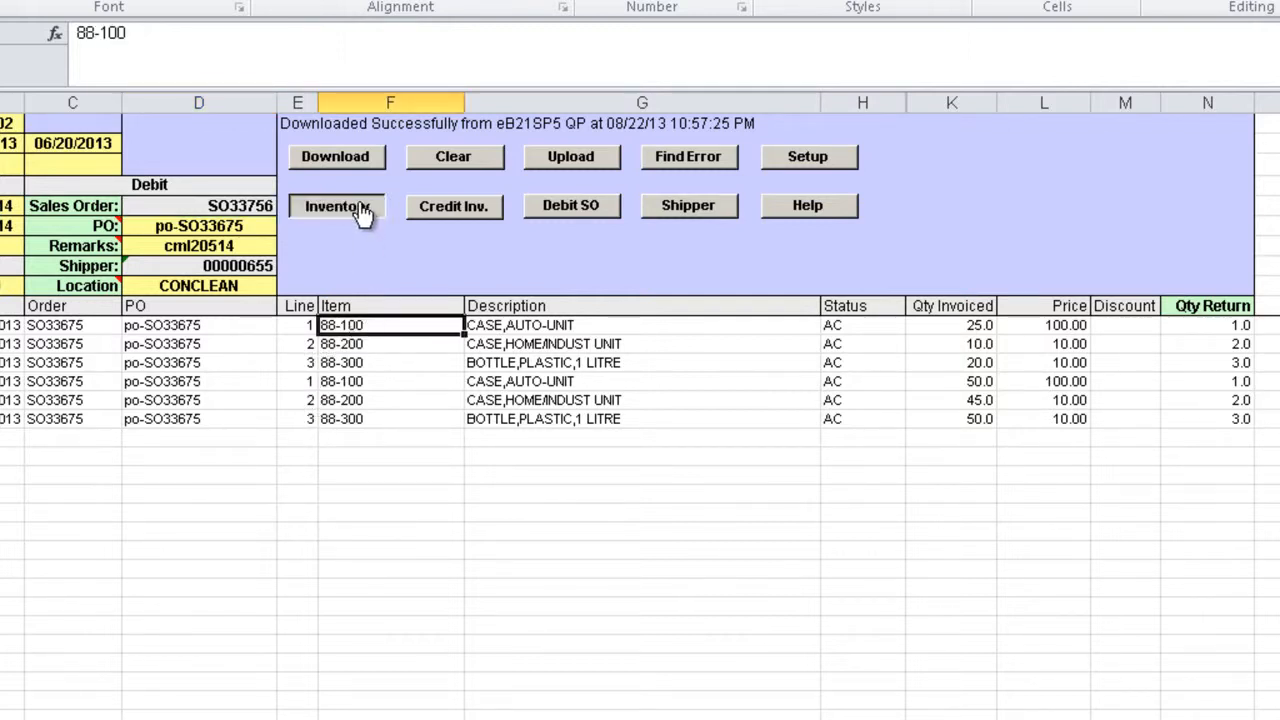
Step: Run the item 88-100 inventory report, highlight location 00010002's consigned quantity, and close it
left_click(337, 205)
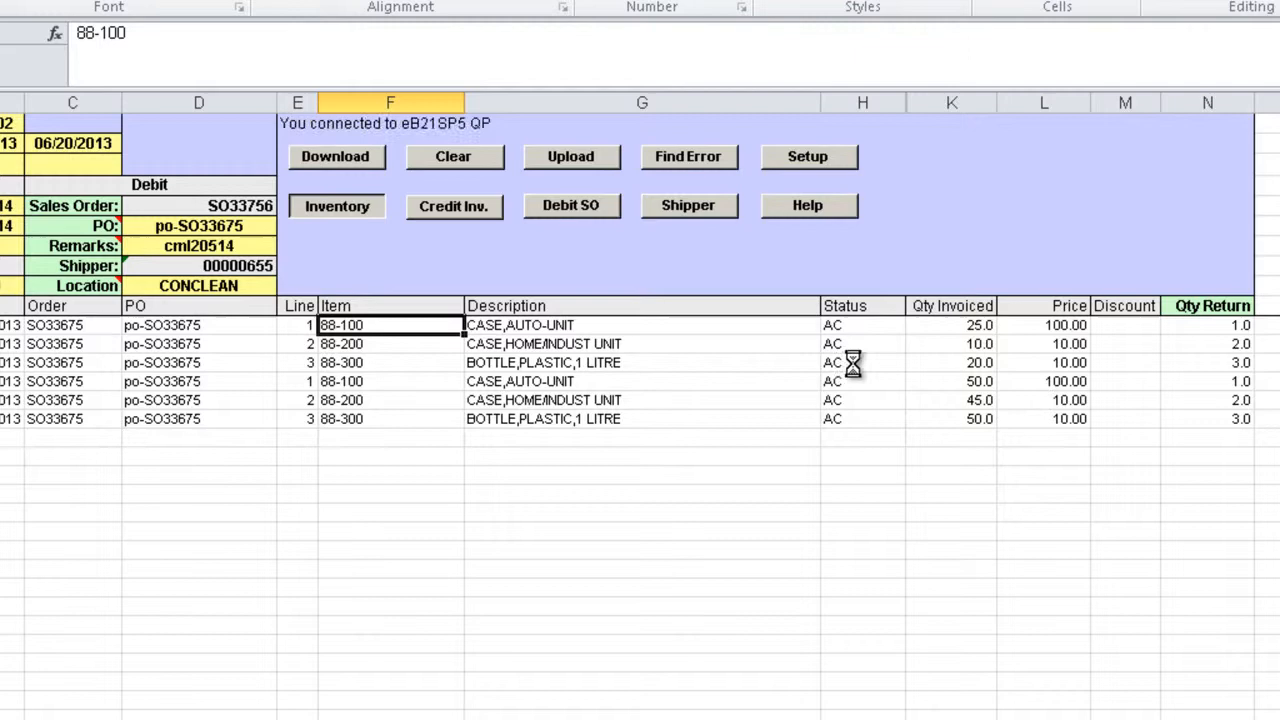
left_click(335, 156)
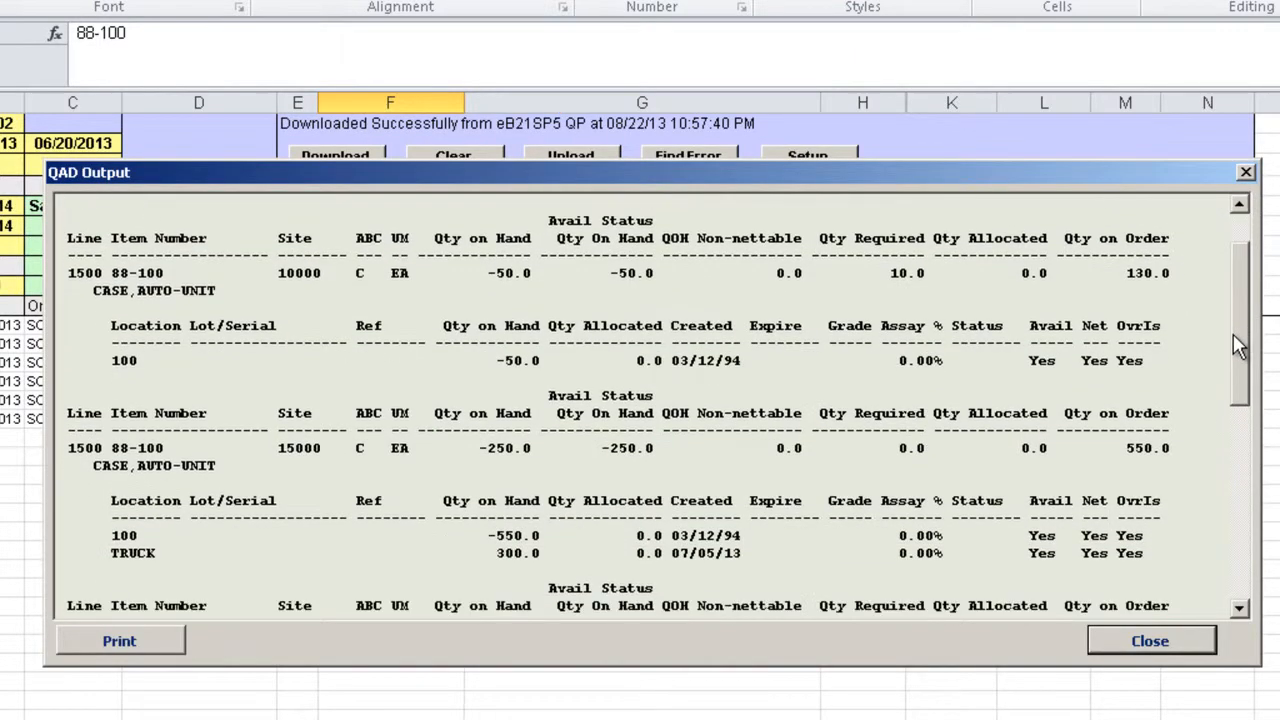
scroll("down", 3)
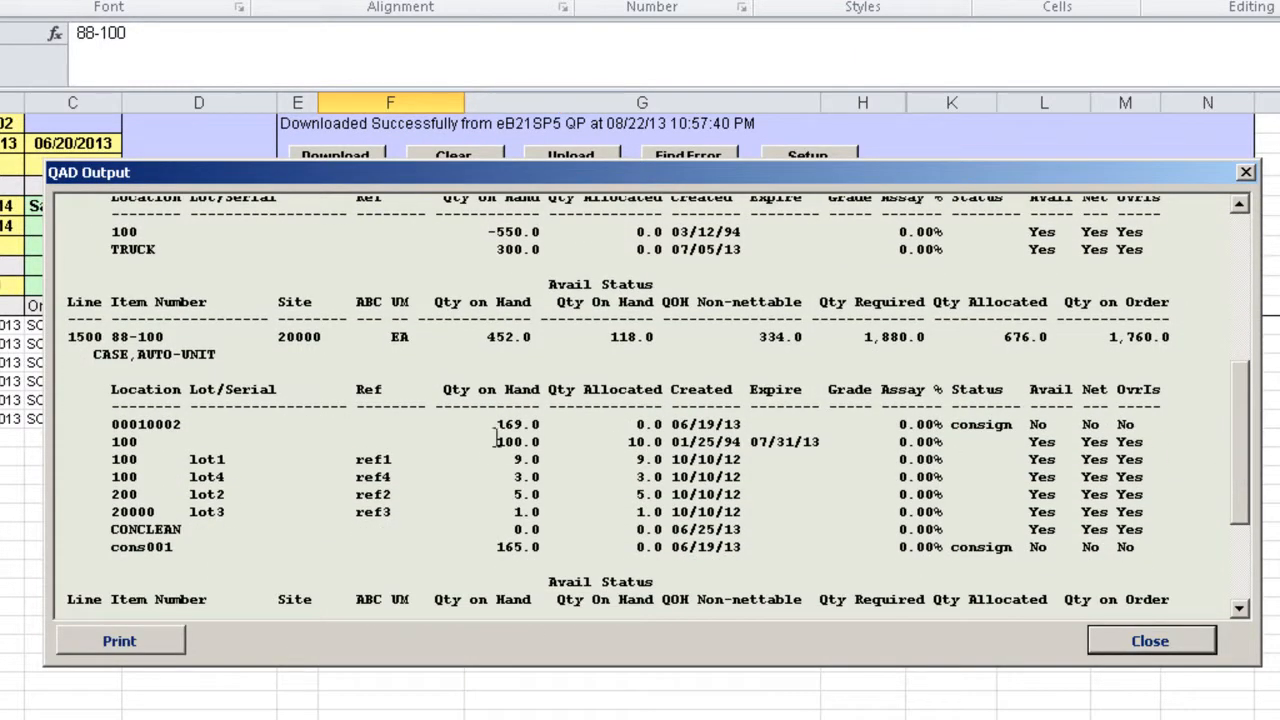
left_click(300, 424)
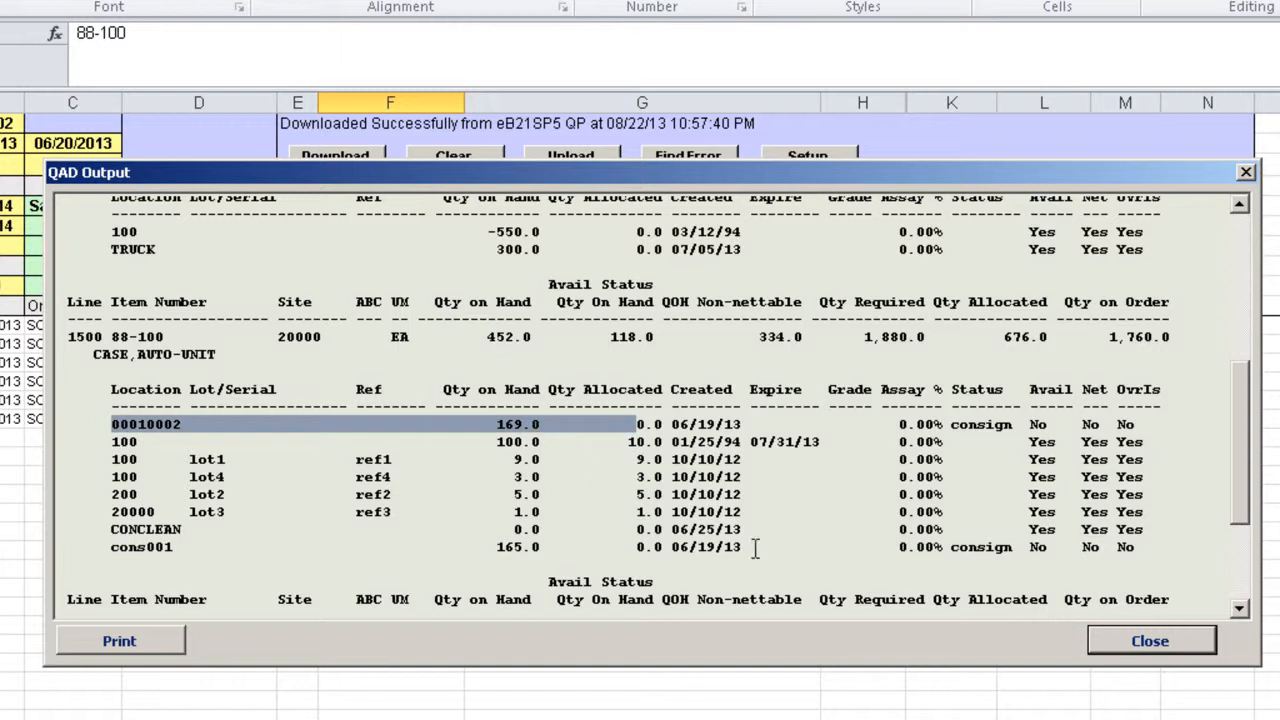
mouse_move(1085, 651)
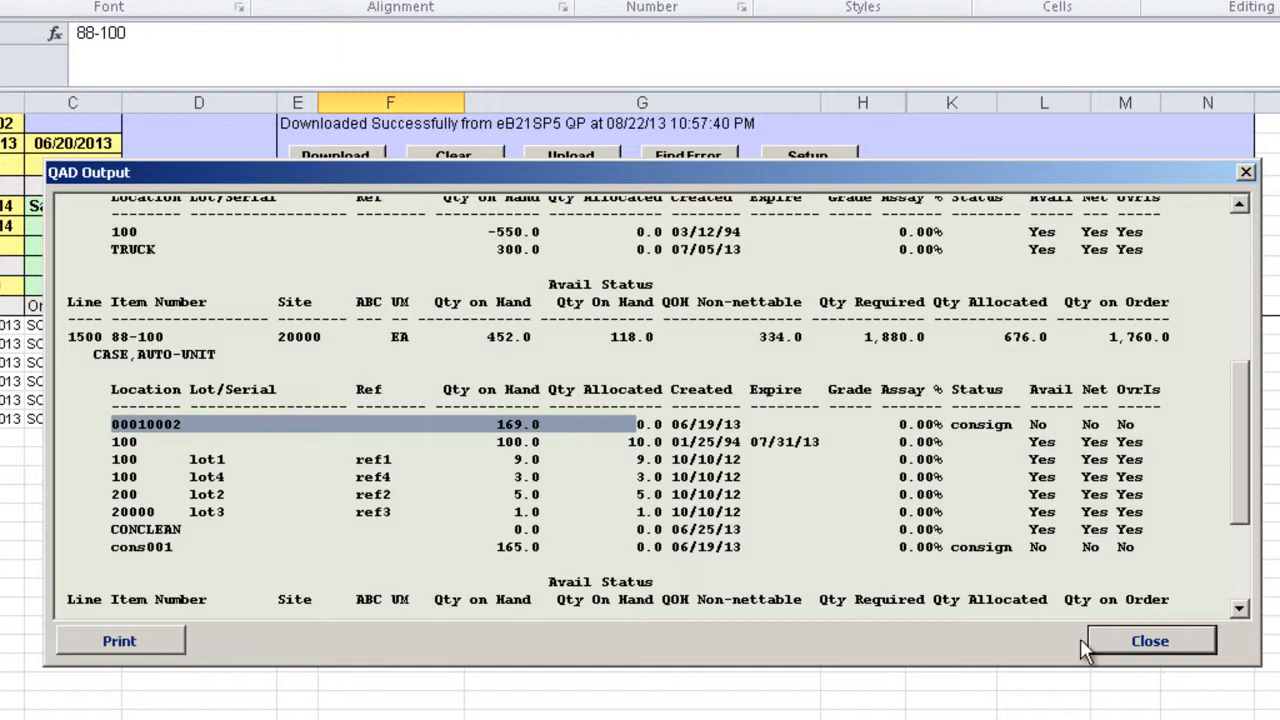
mouse_move(1135, 658)
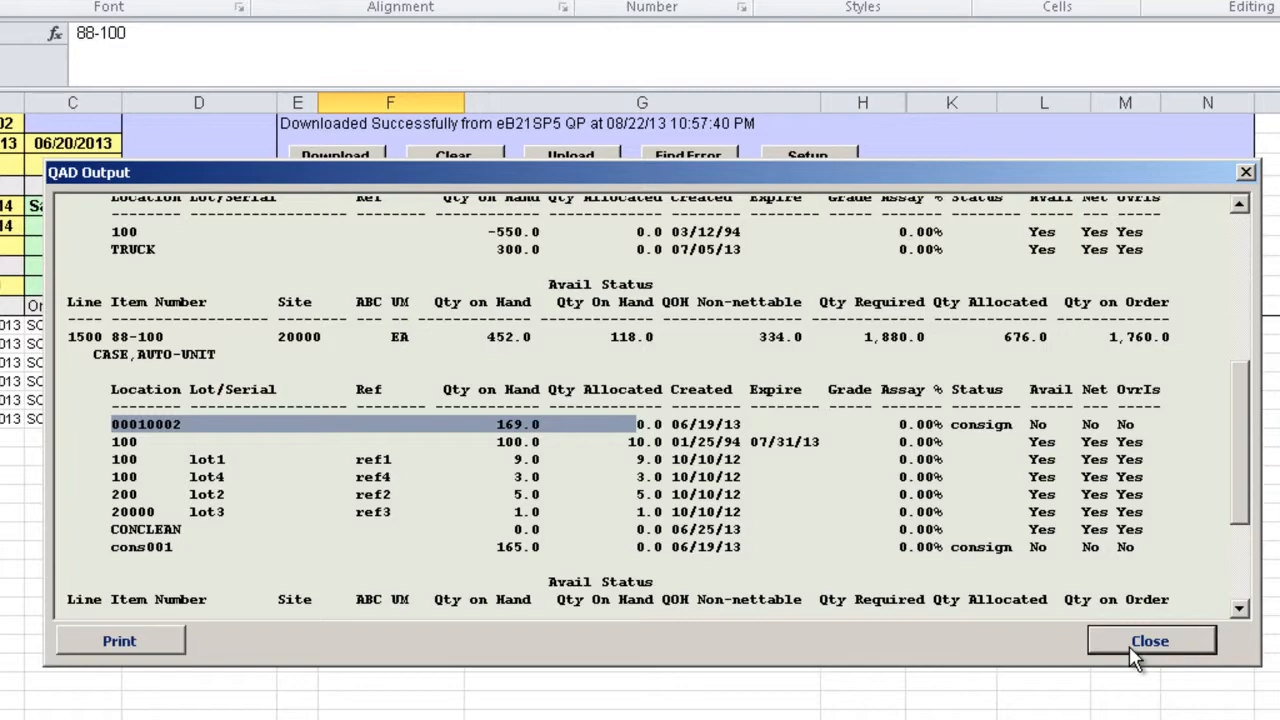
left_click(1149, 641)
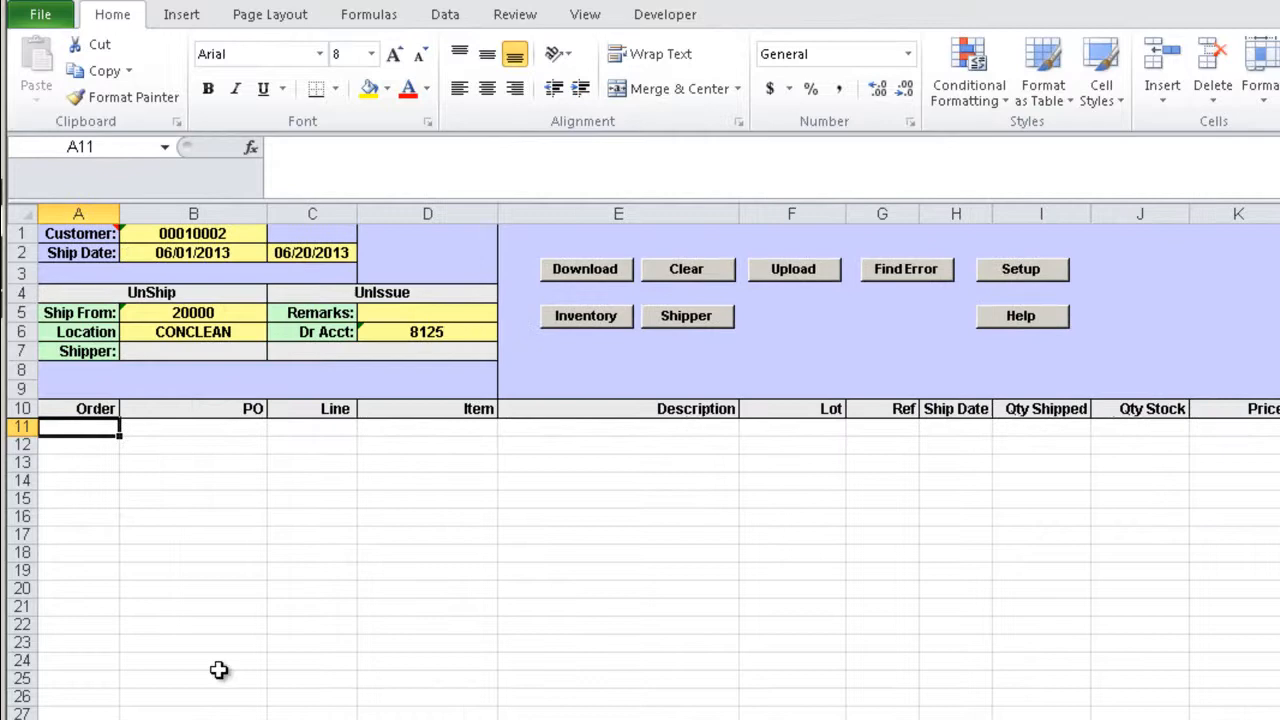
mouse_move(291, 539)
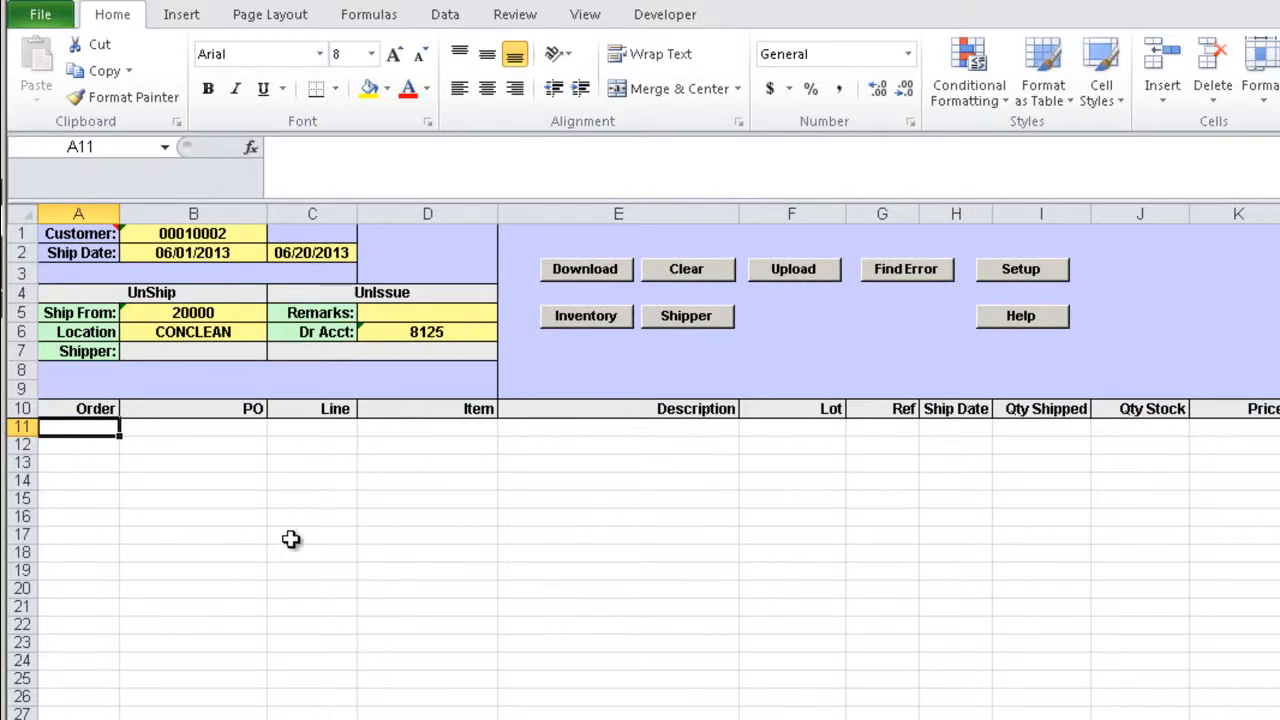
left_click(193, 233)
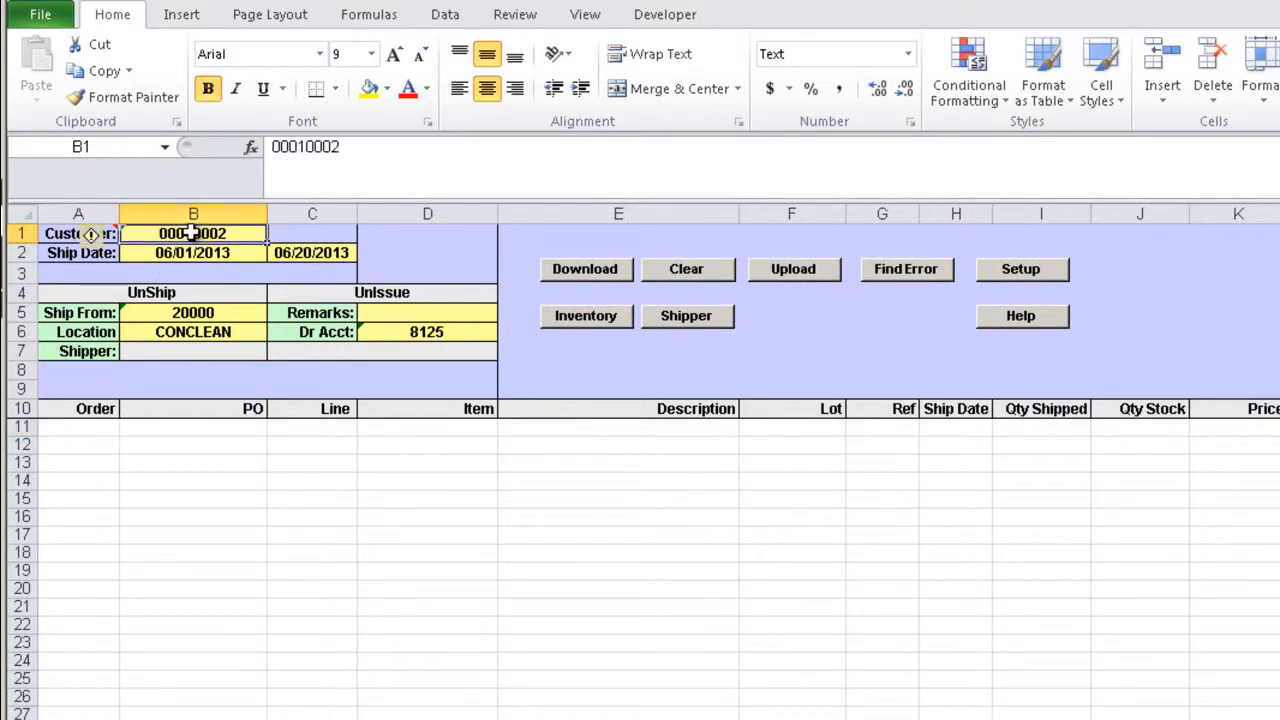
left_click(193, 312)
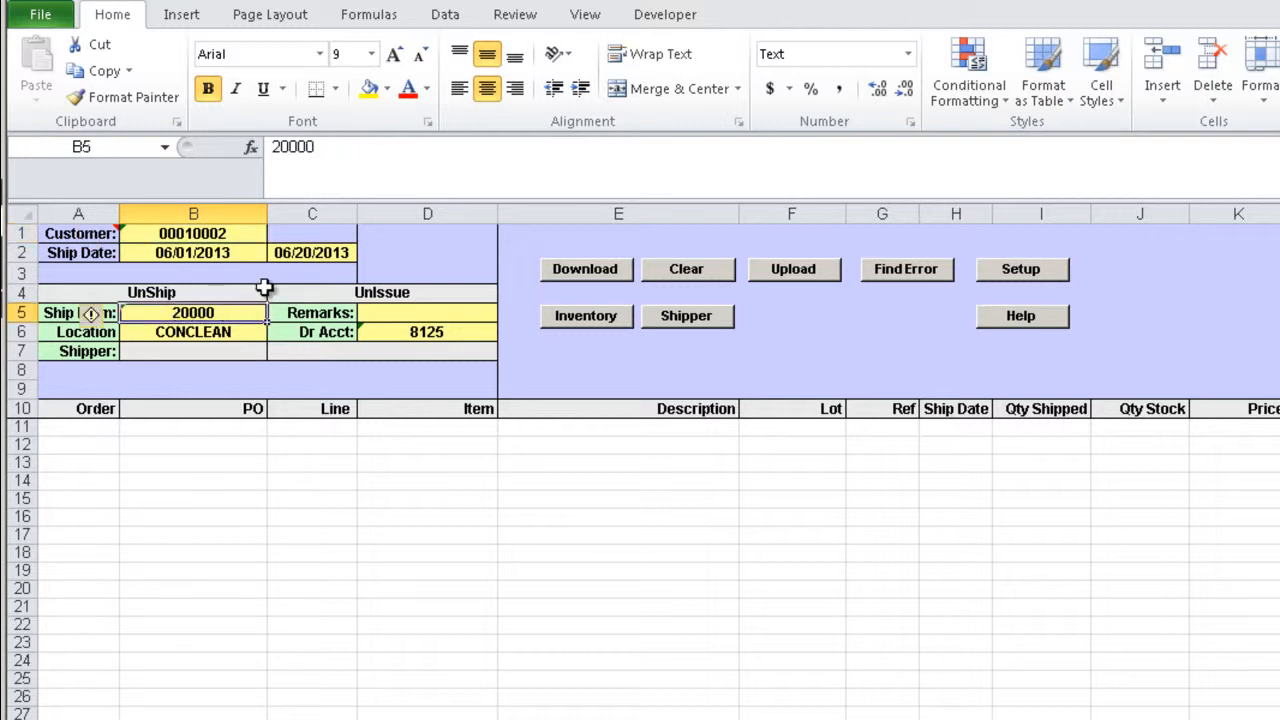
left_click(311, 252)
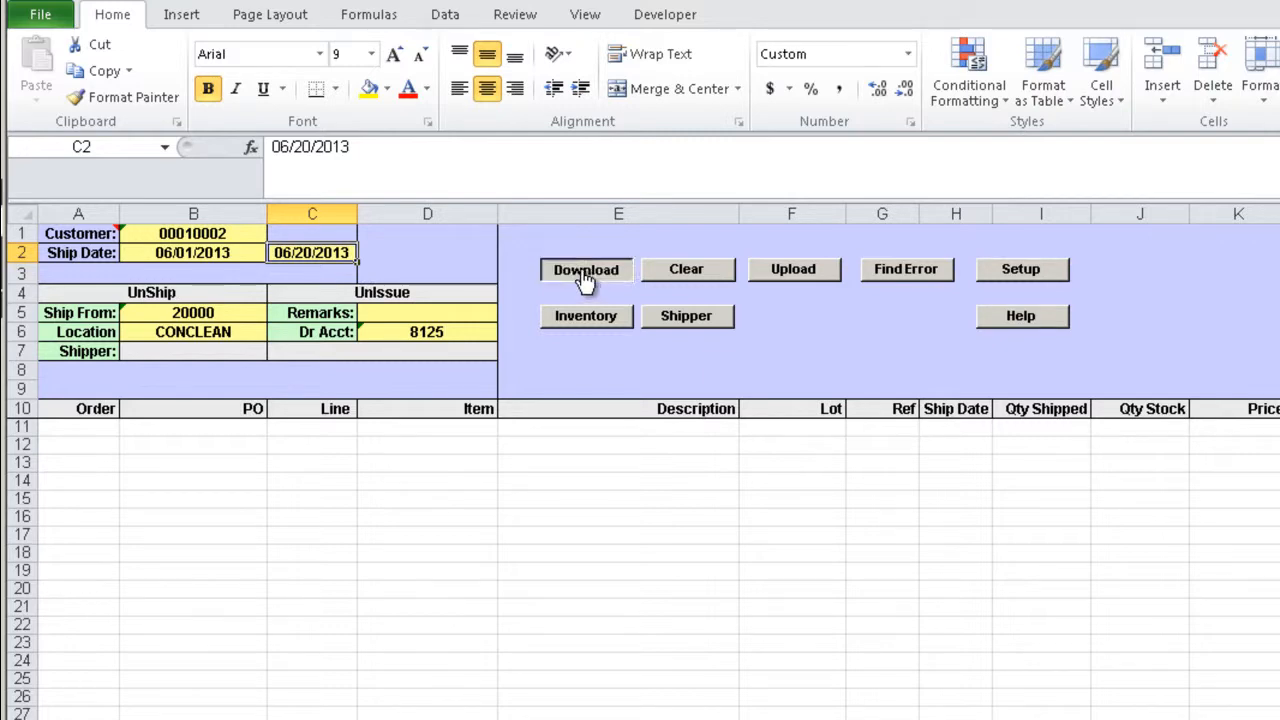
Step: Download the six shipped order lines for SO33675 and SO33678 into rows 11–16
left_click(585, 269)
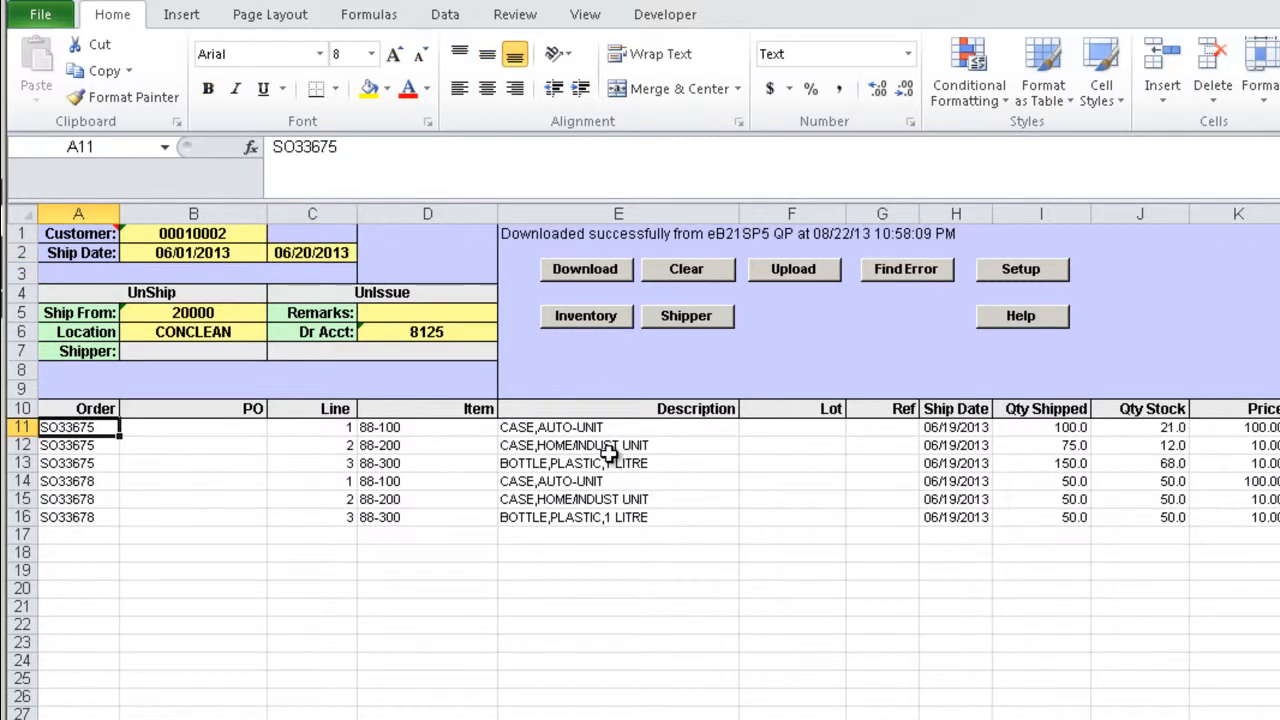
mouse_move(660, 458)
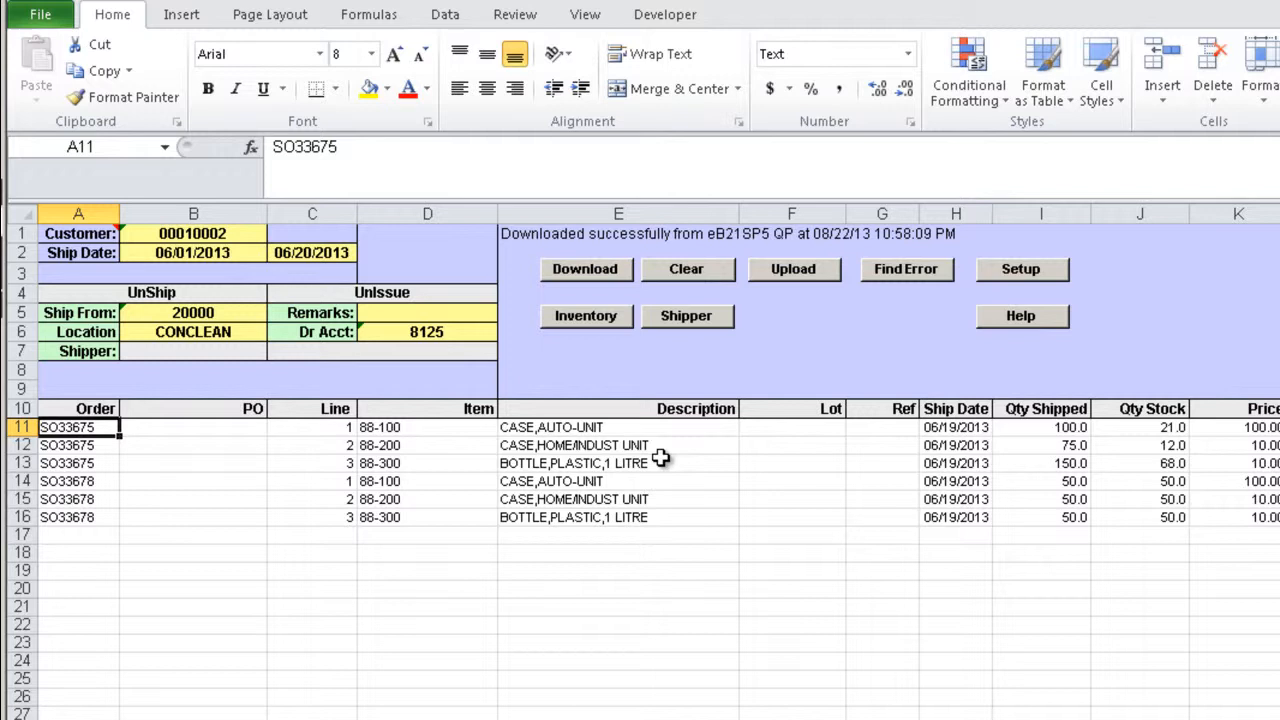
mouse_move(908, 461)
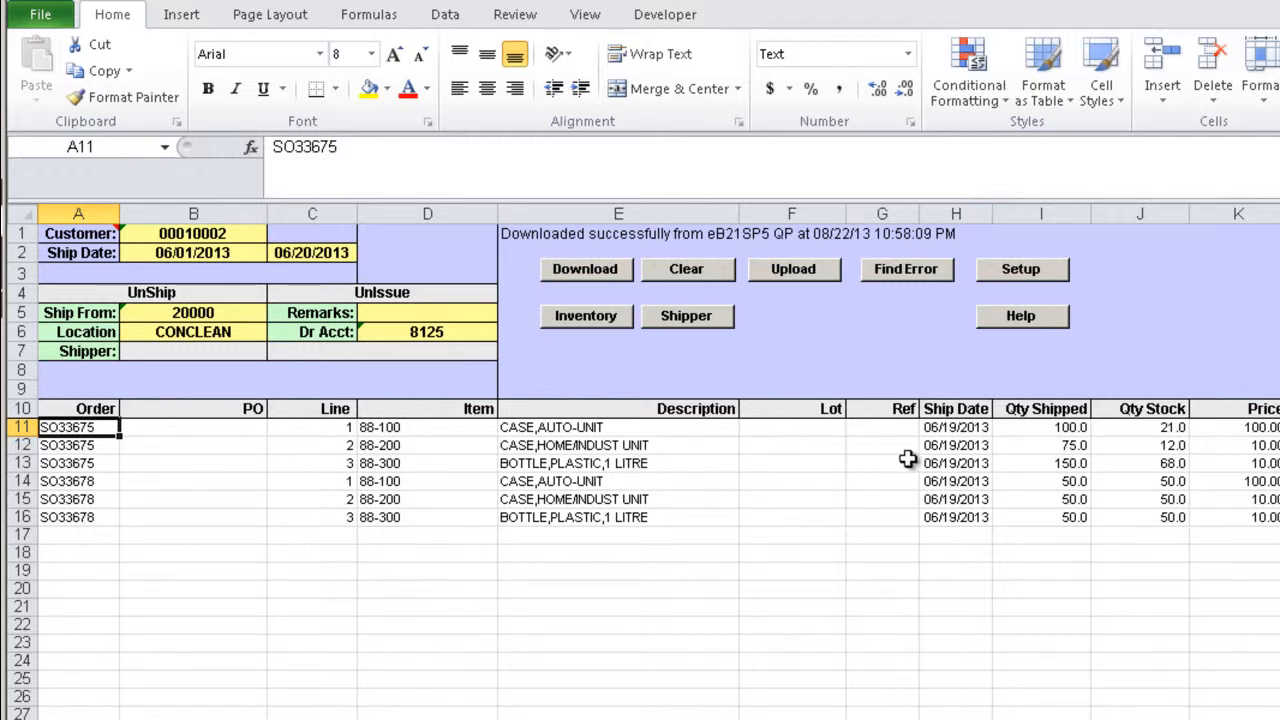
mouse_move(1026, 445)
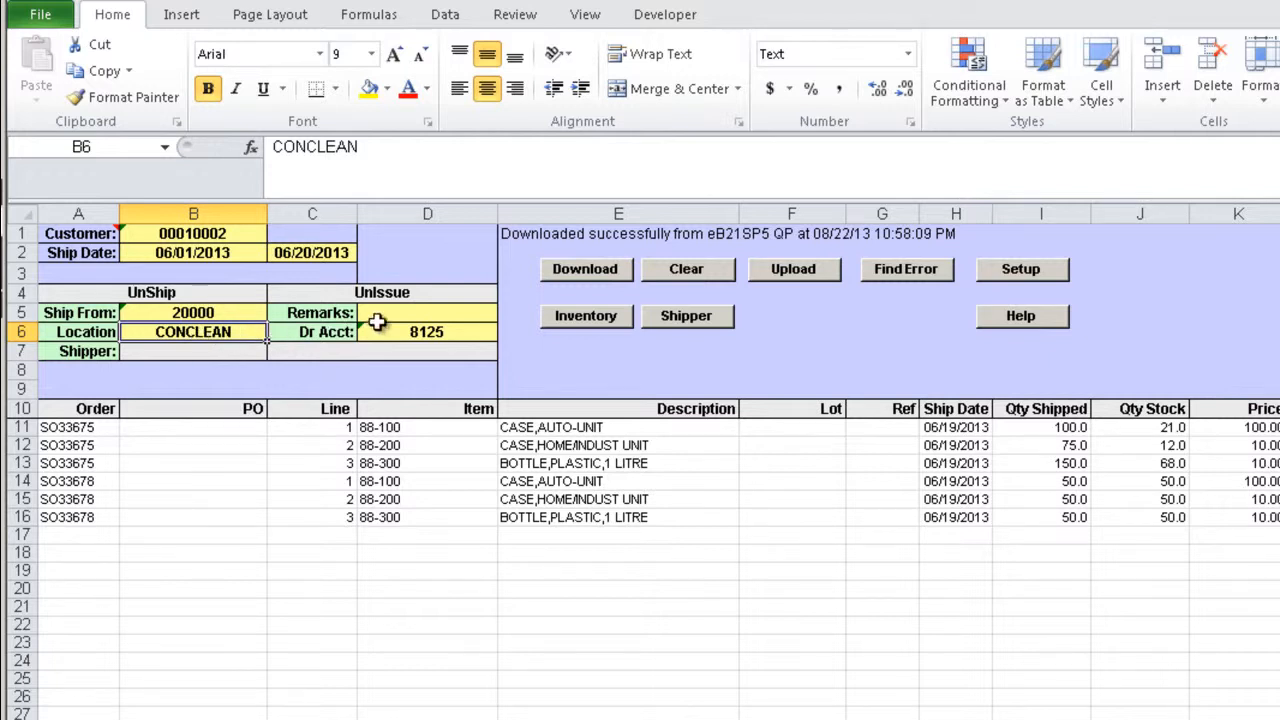
left_click(427, 331)
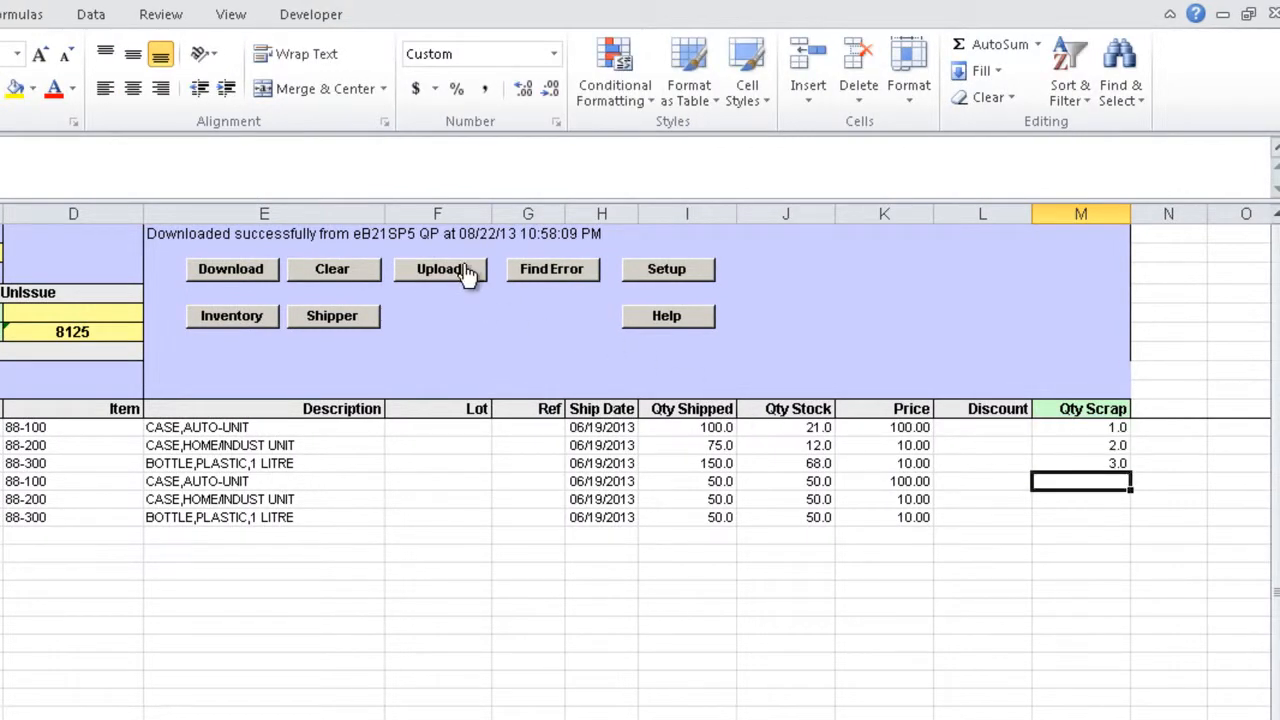
Step: Upload the scrap-quantity return lines (1, 2, 3) to QAD, creating shipper 00000656
left_click(440, 269)
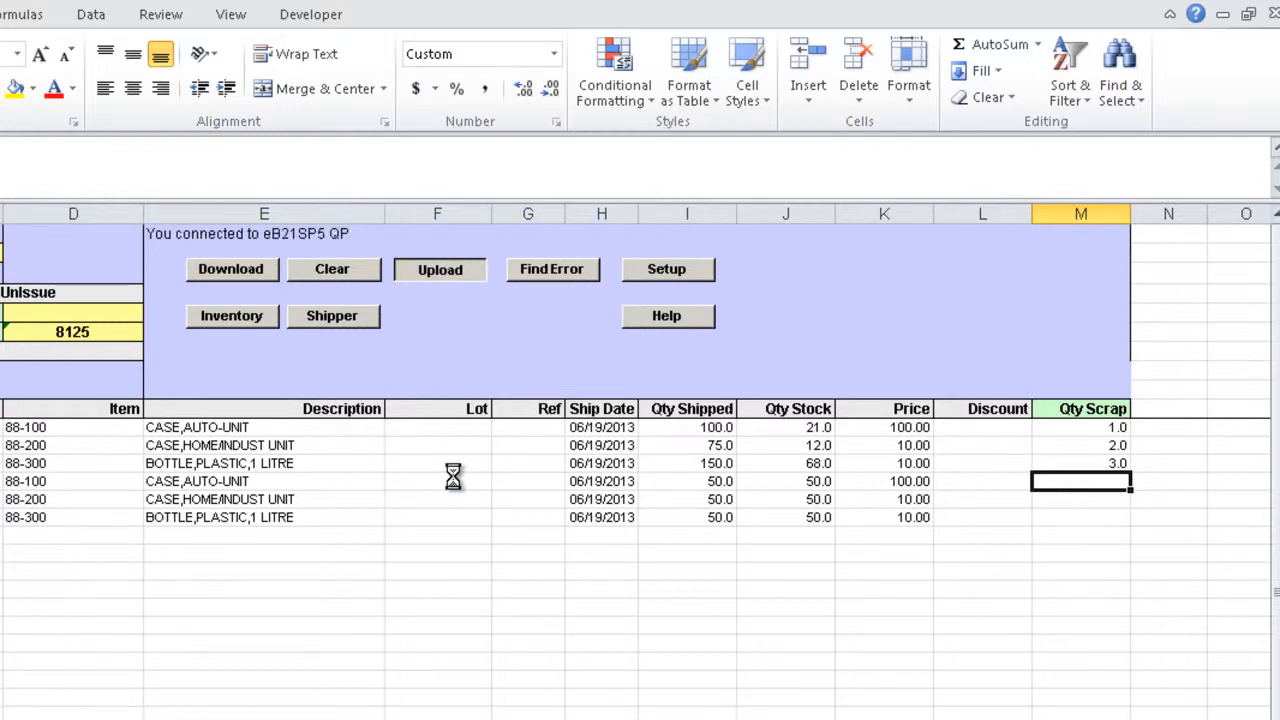
left_click(440, 268)
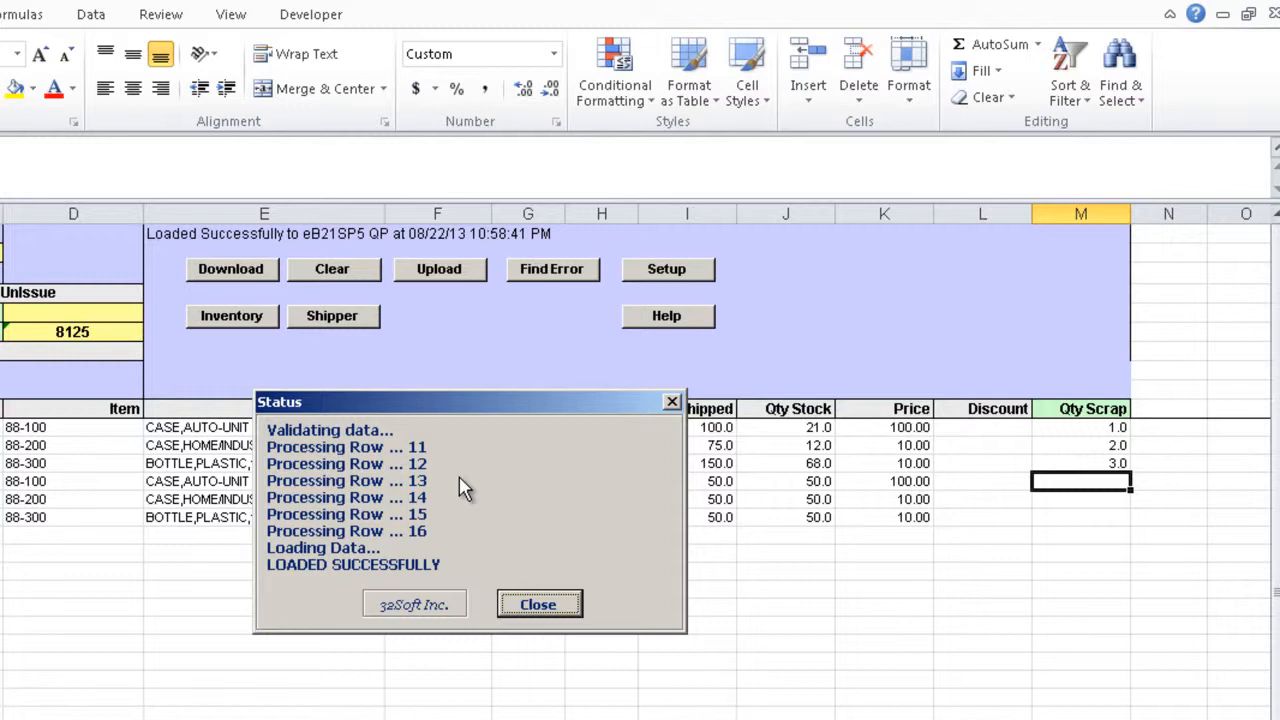
mouse_move(472, 435)
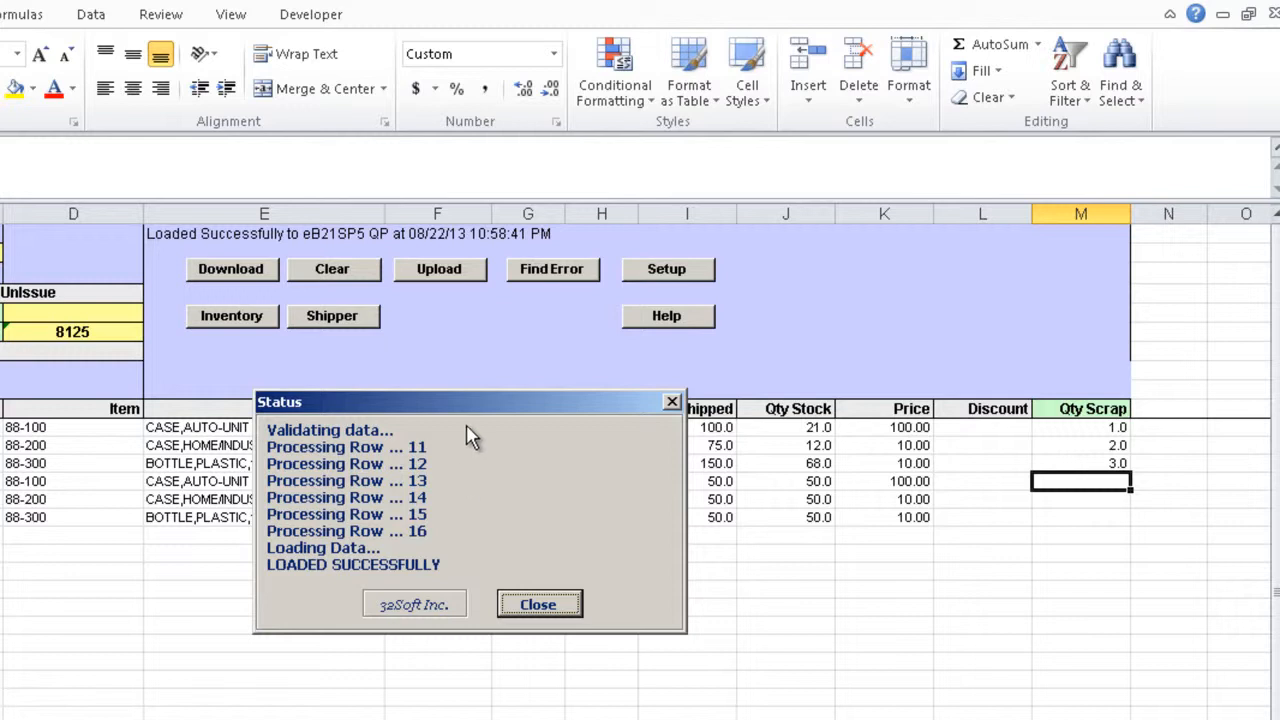
mouse_move(500, 478)
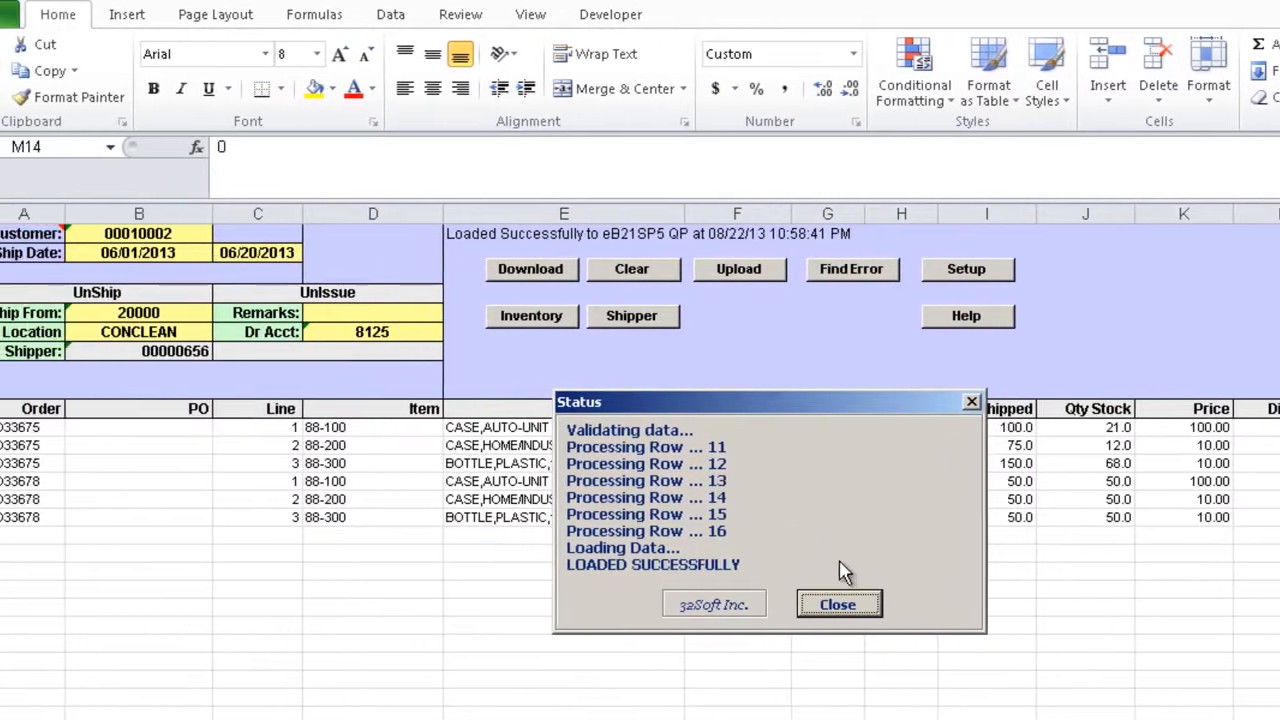
Step: Close the upload status, then review and close shipper 00000656's report showing -1, -2, -3
left_click(837, 603)
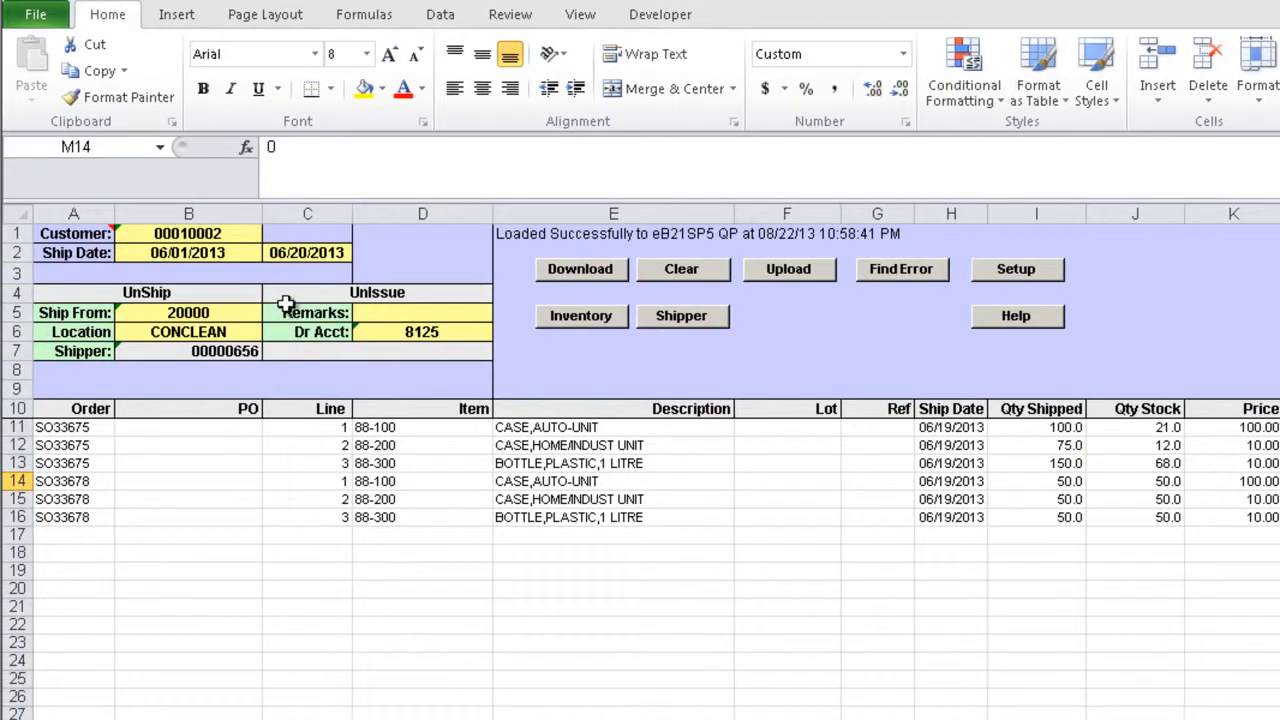
left_click(188, 351)
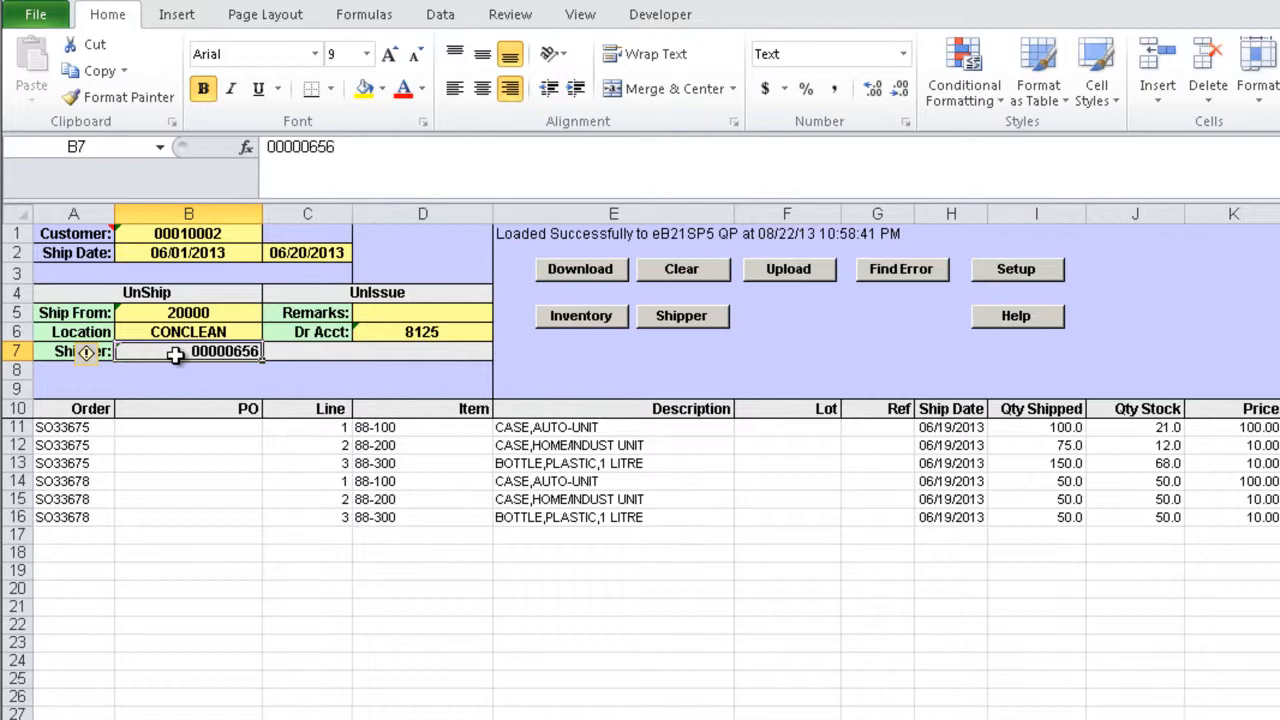
mouse_move(842, 301)
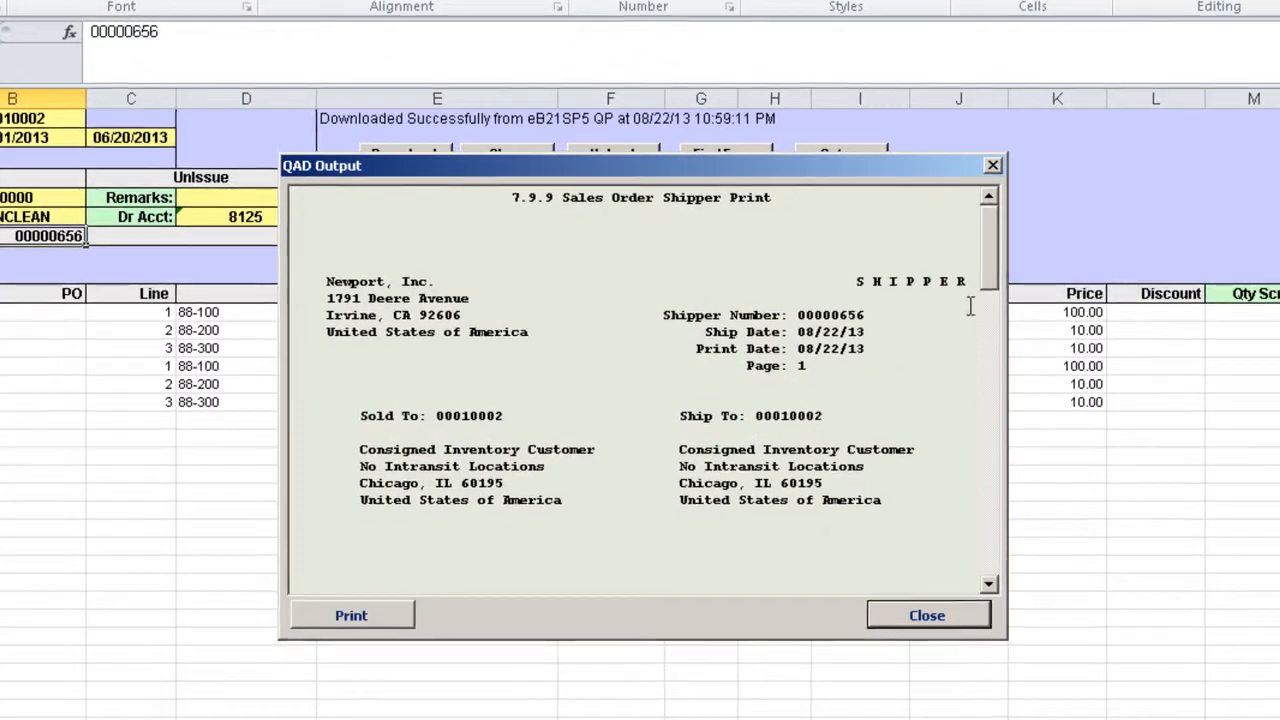
scroll("down", 3)
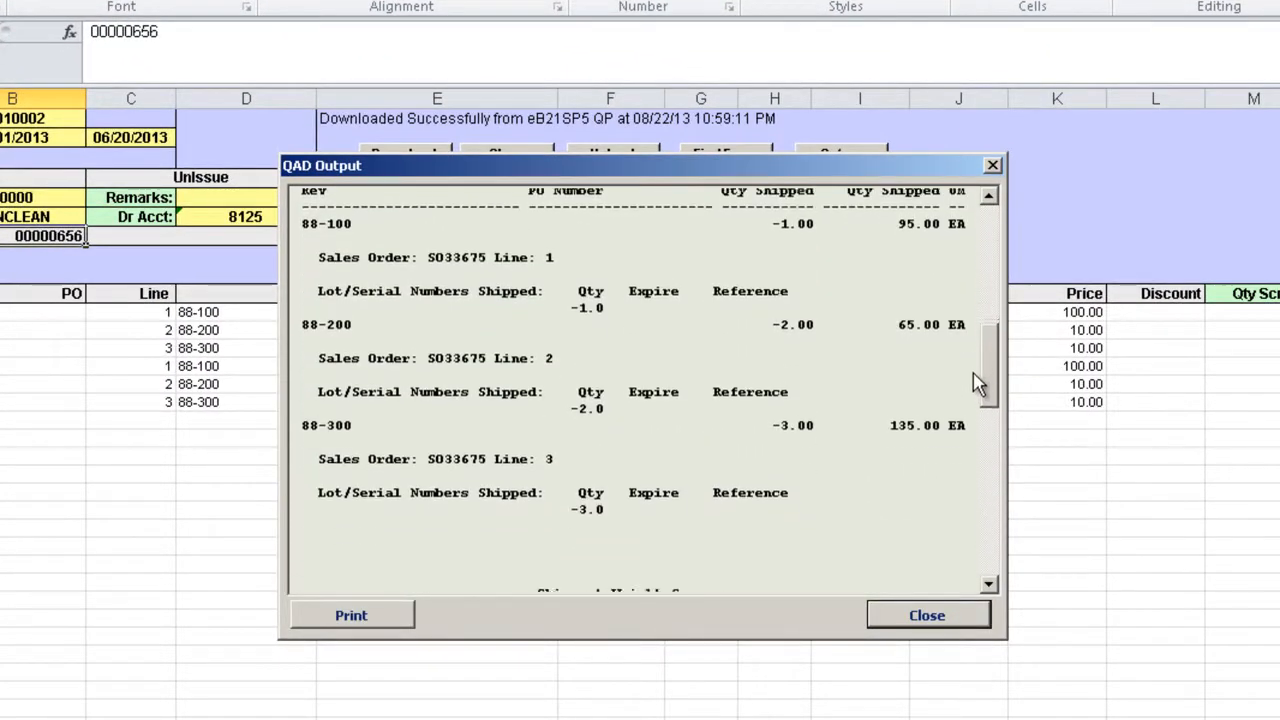
scroll("down", 3)
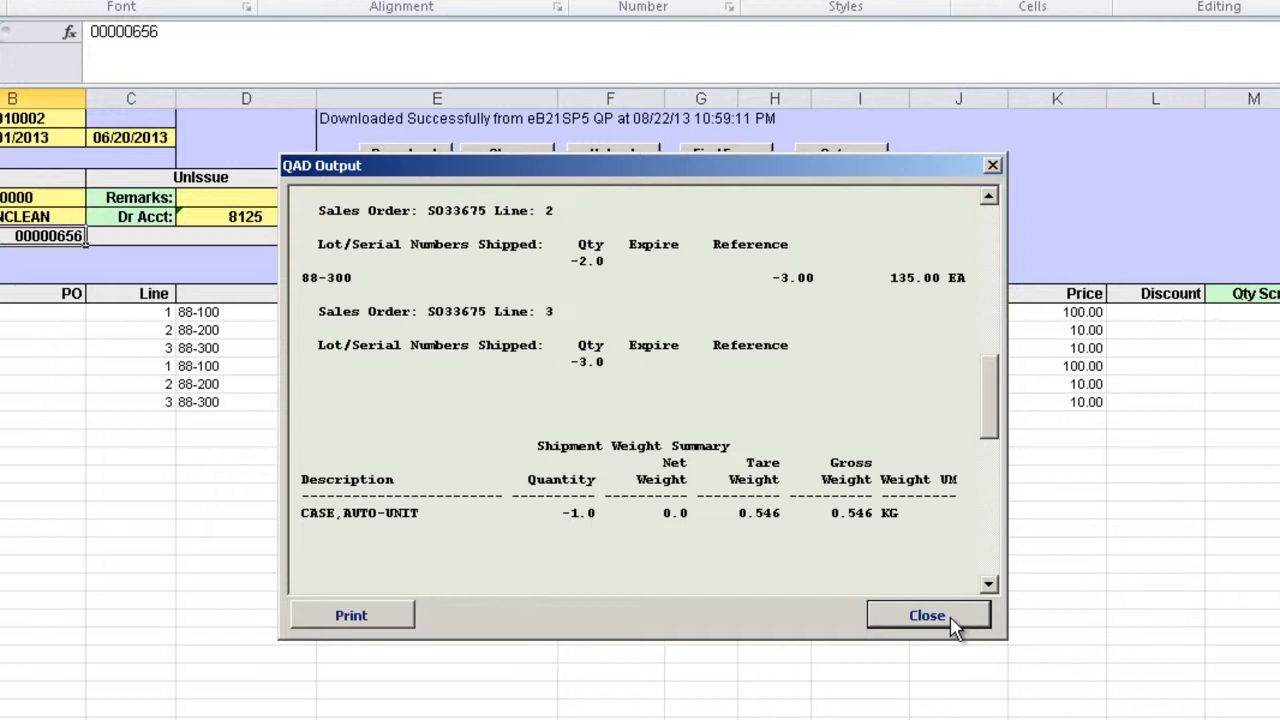
left_click(926, 615)
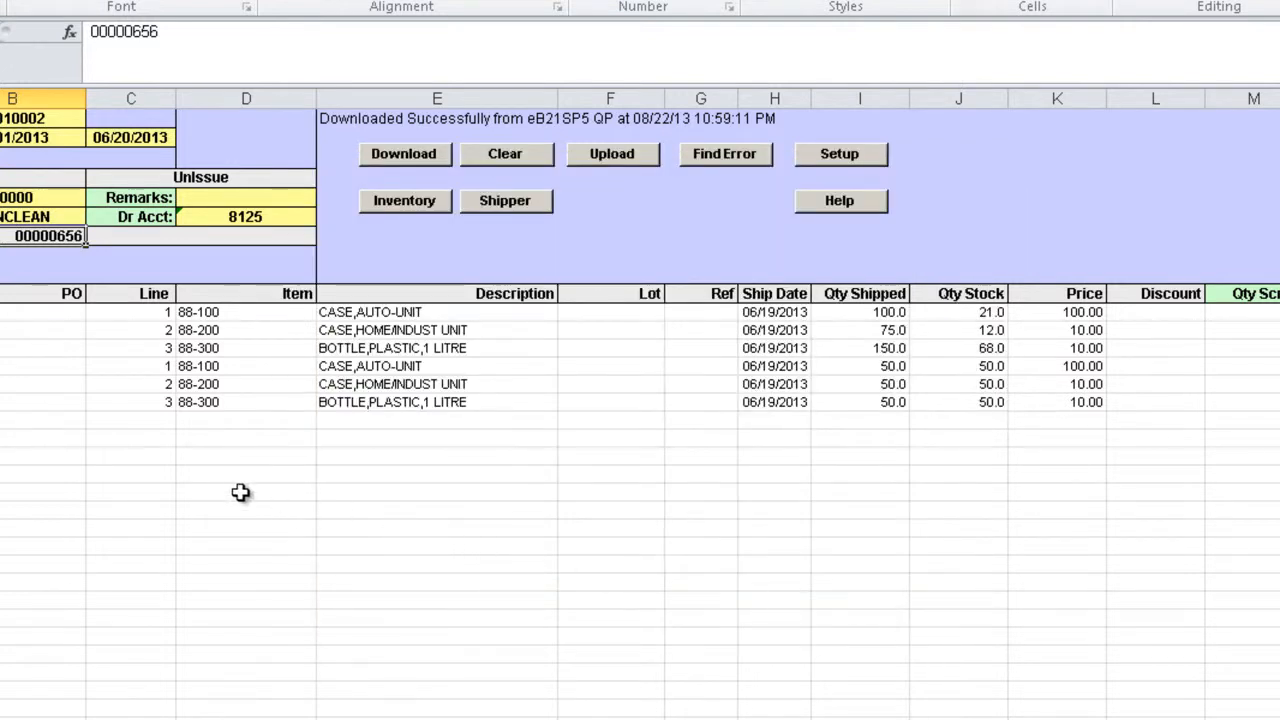
mouse_move(420, 345)
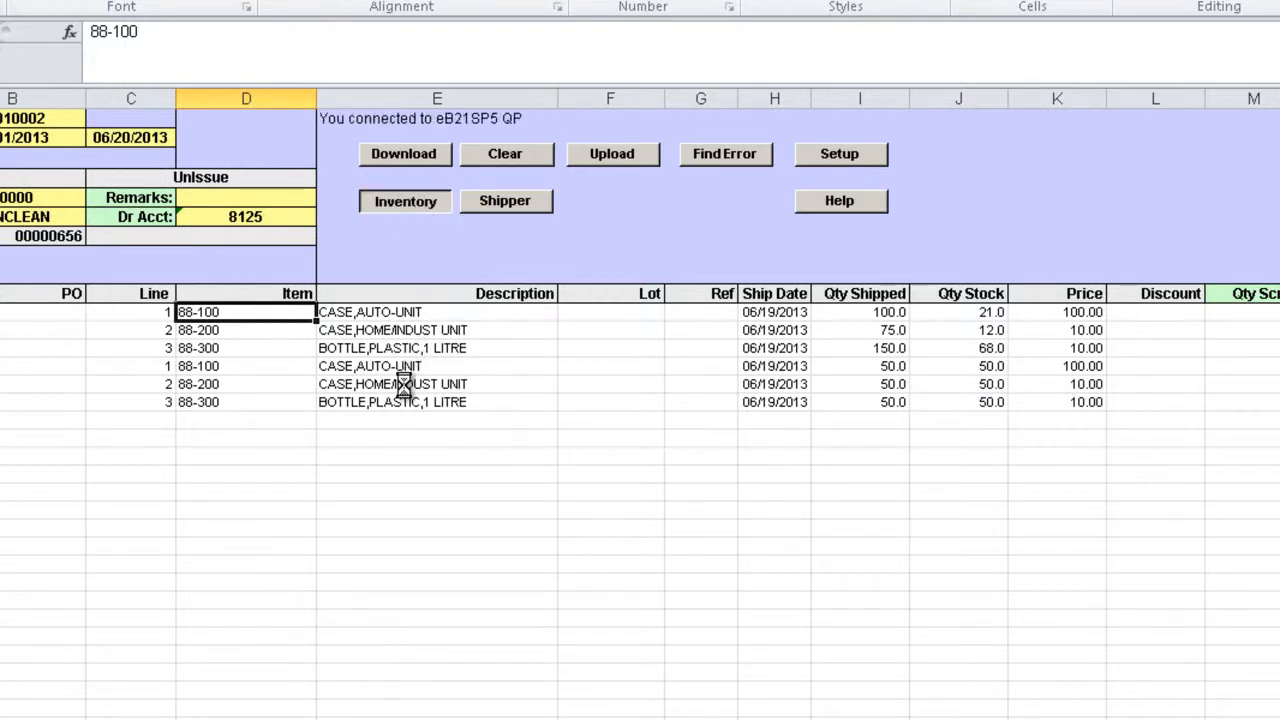
Step: View and close the inventory report for item 88-100, with 168 consigned at 00010002
left_click(403, 153)
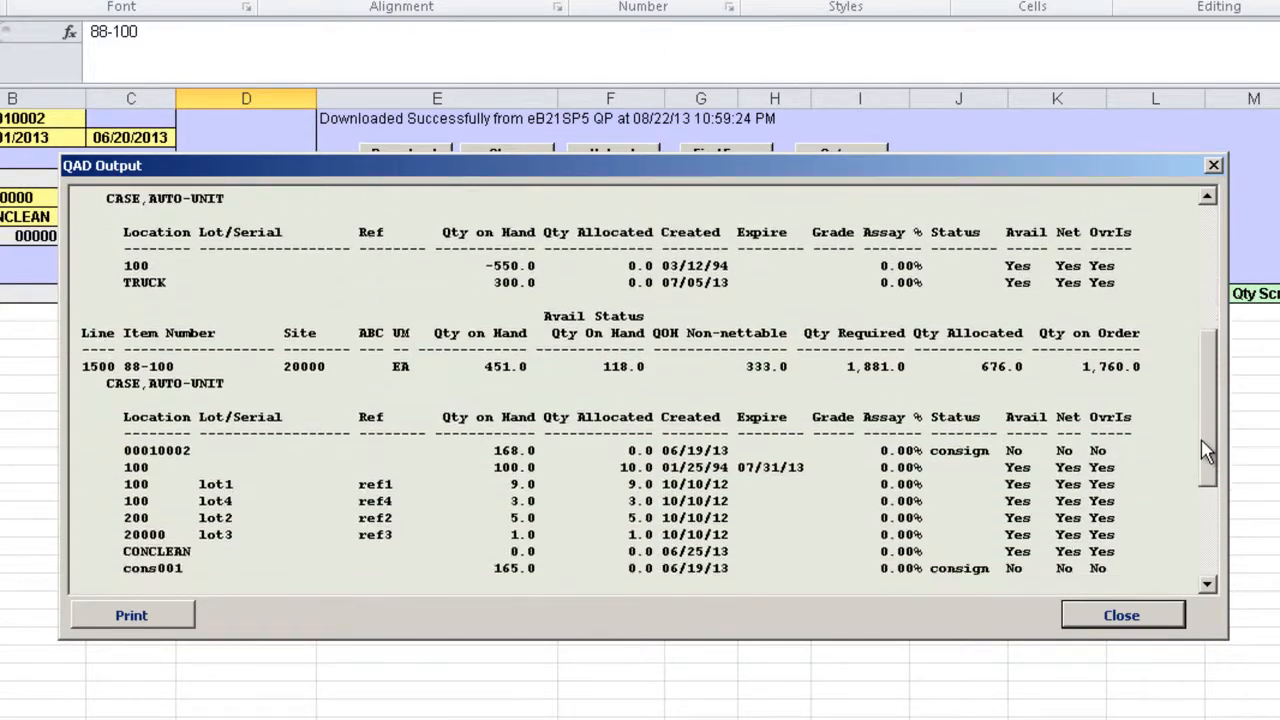
scroll("down", 3)
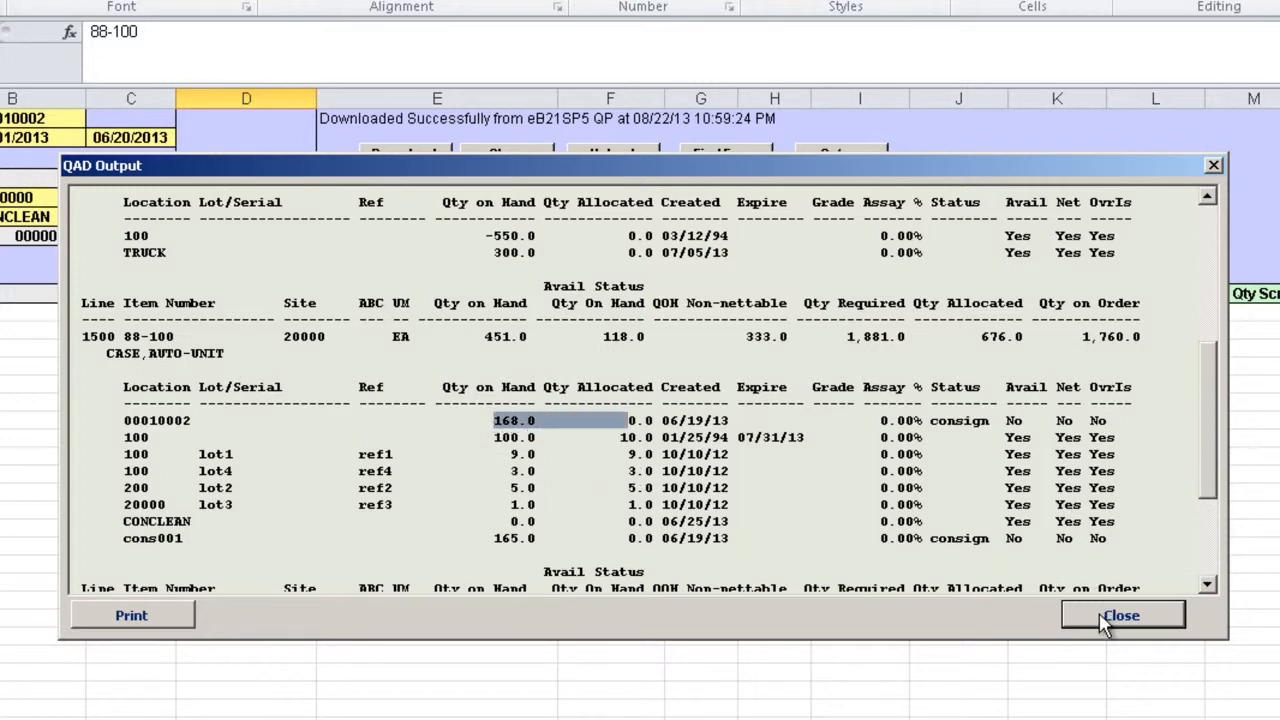
left_click(1120, 615)
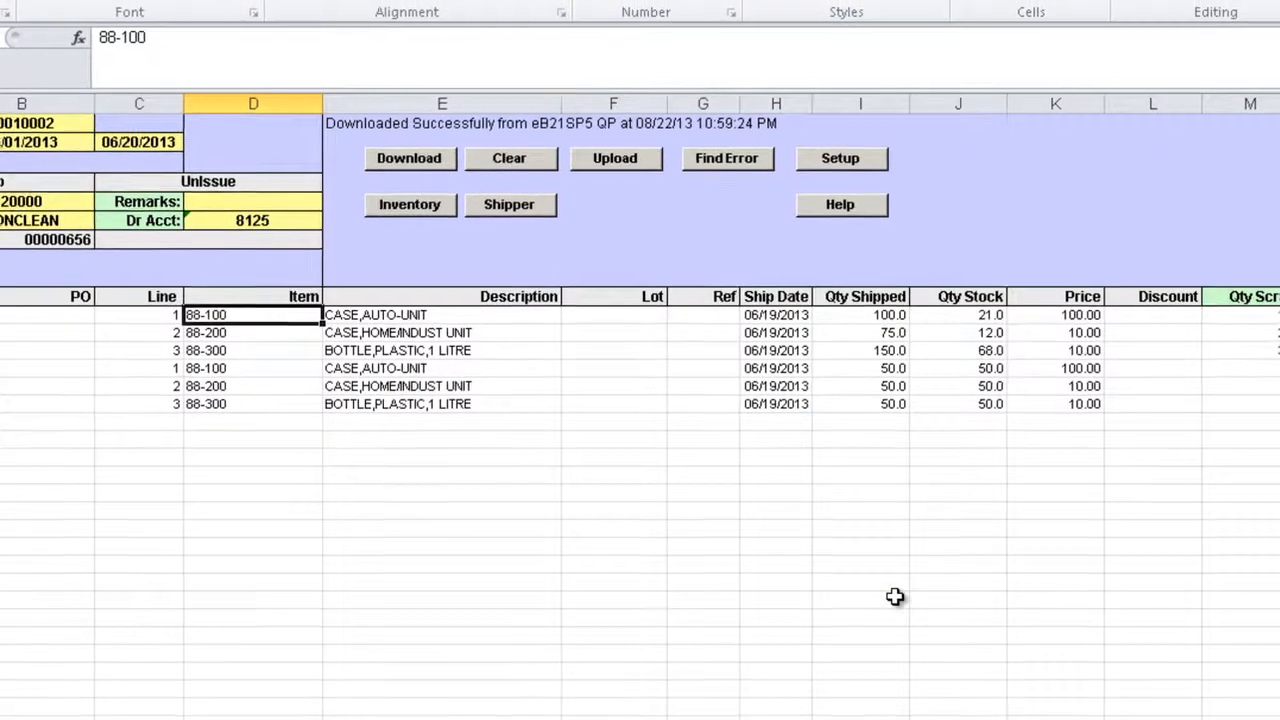